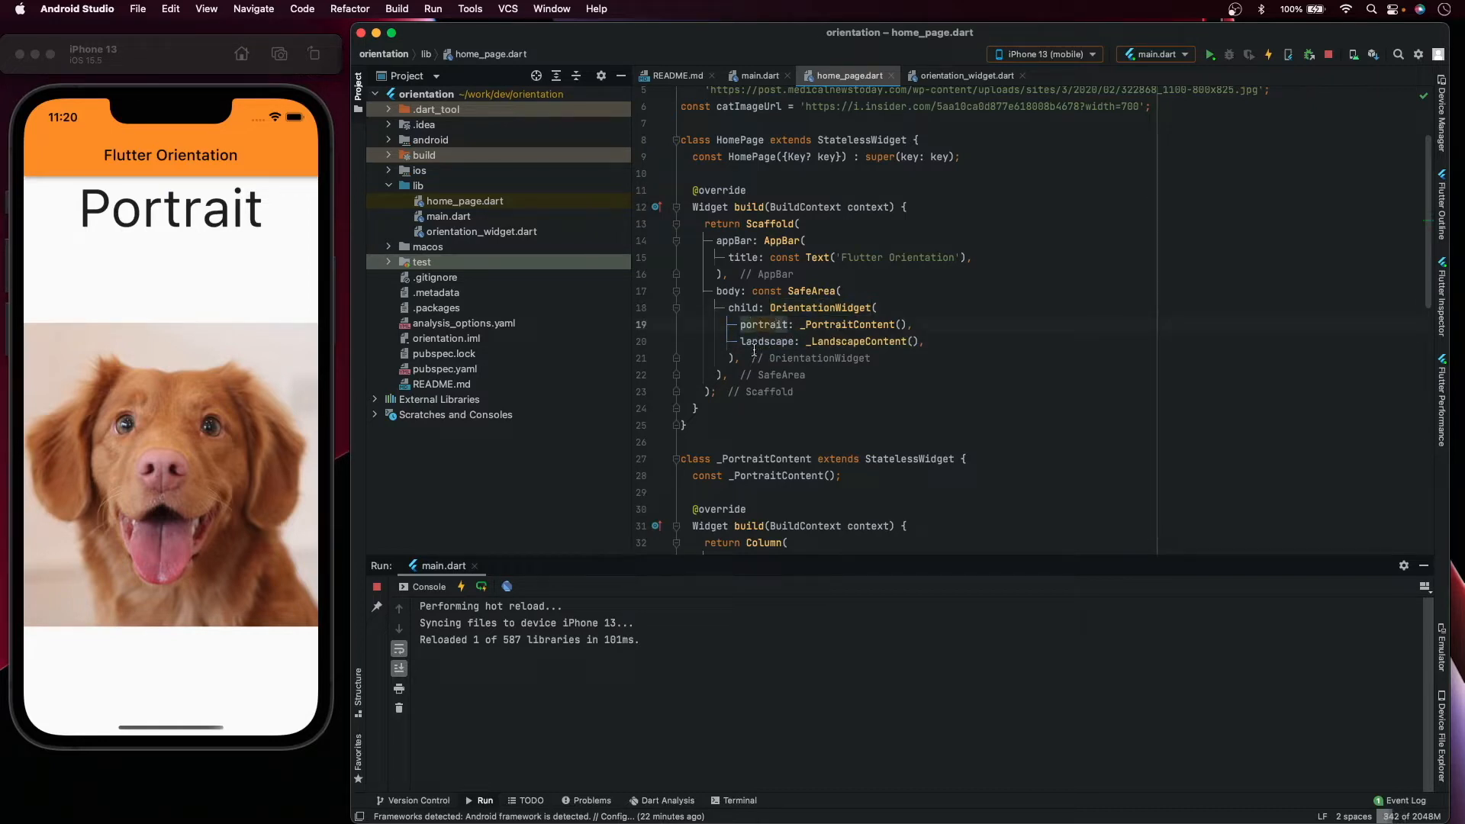
mouse_move(765, 341)
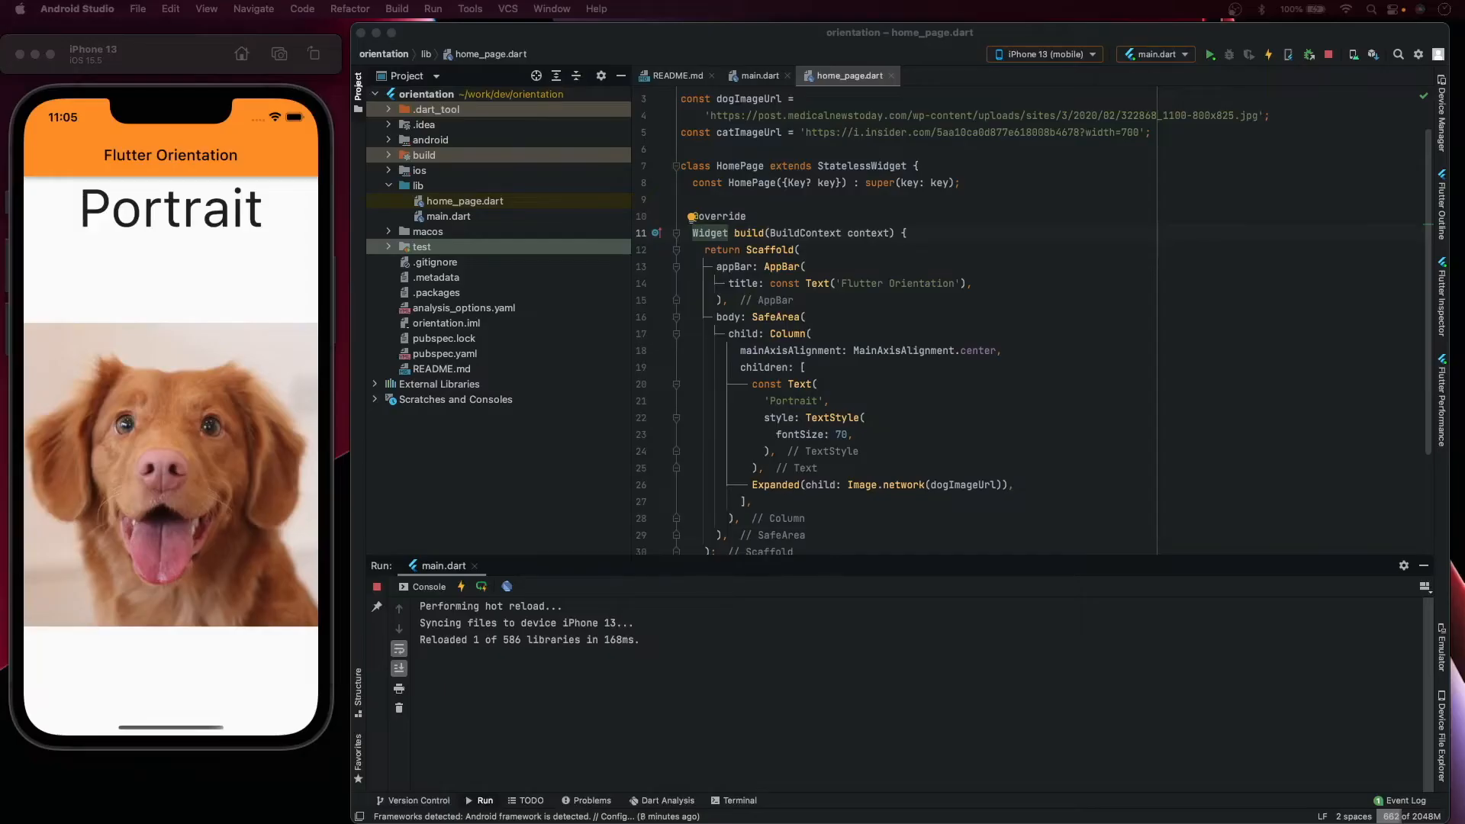
mouse_move(165, 209)
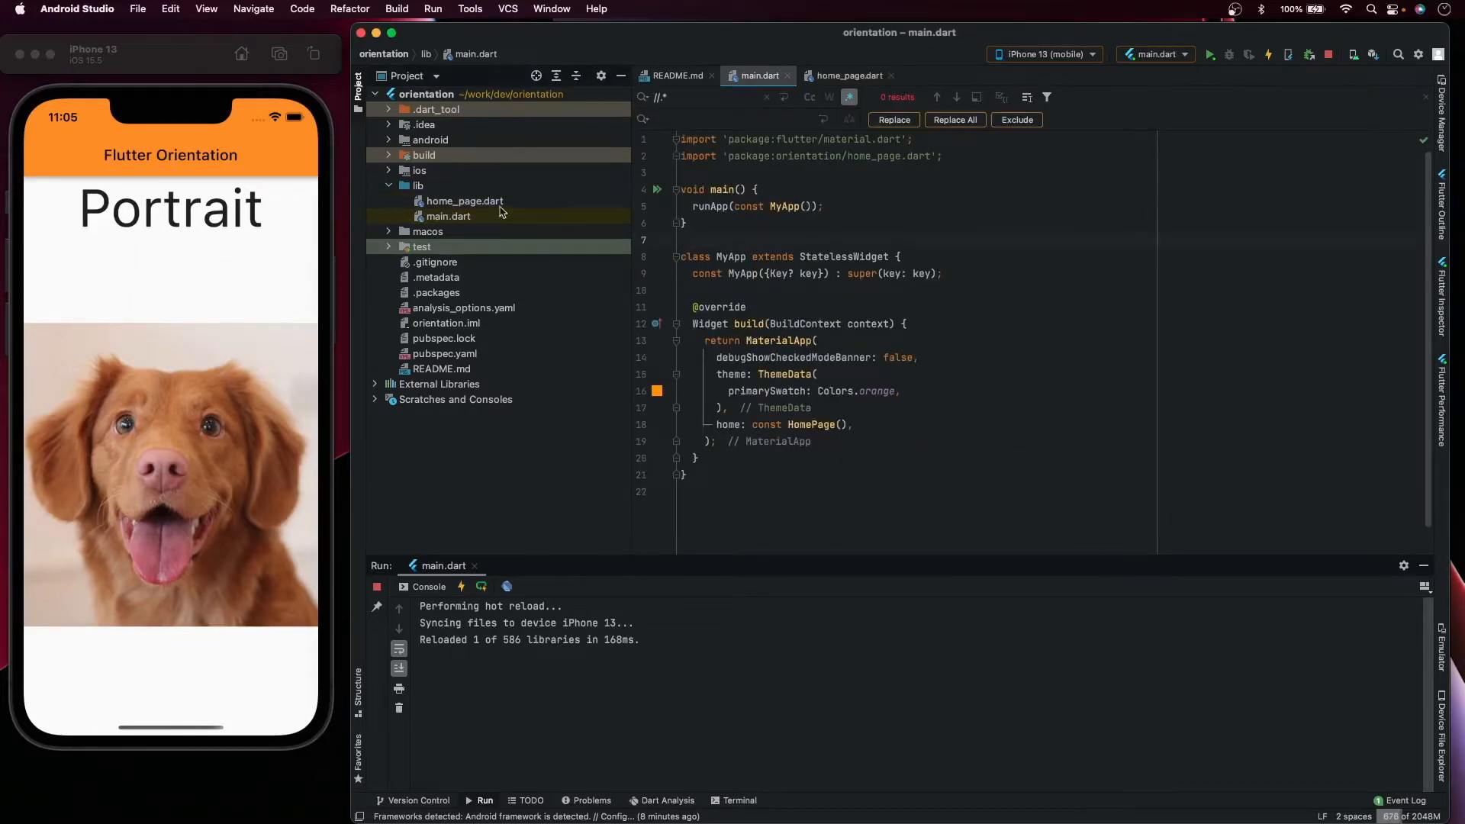
- Switch back to the home_page.dart tab to add a stateless widget stub
left_click(682, 240)
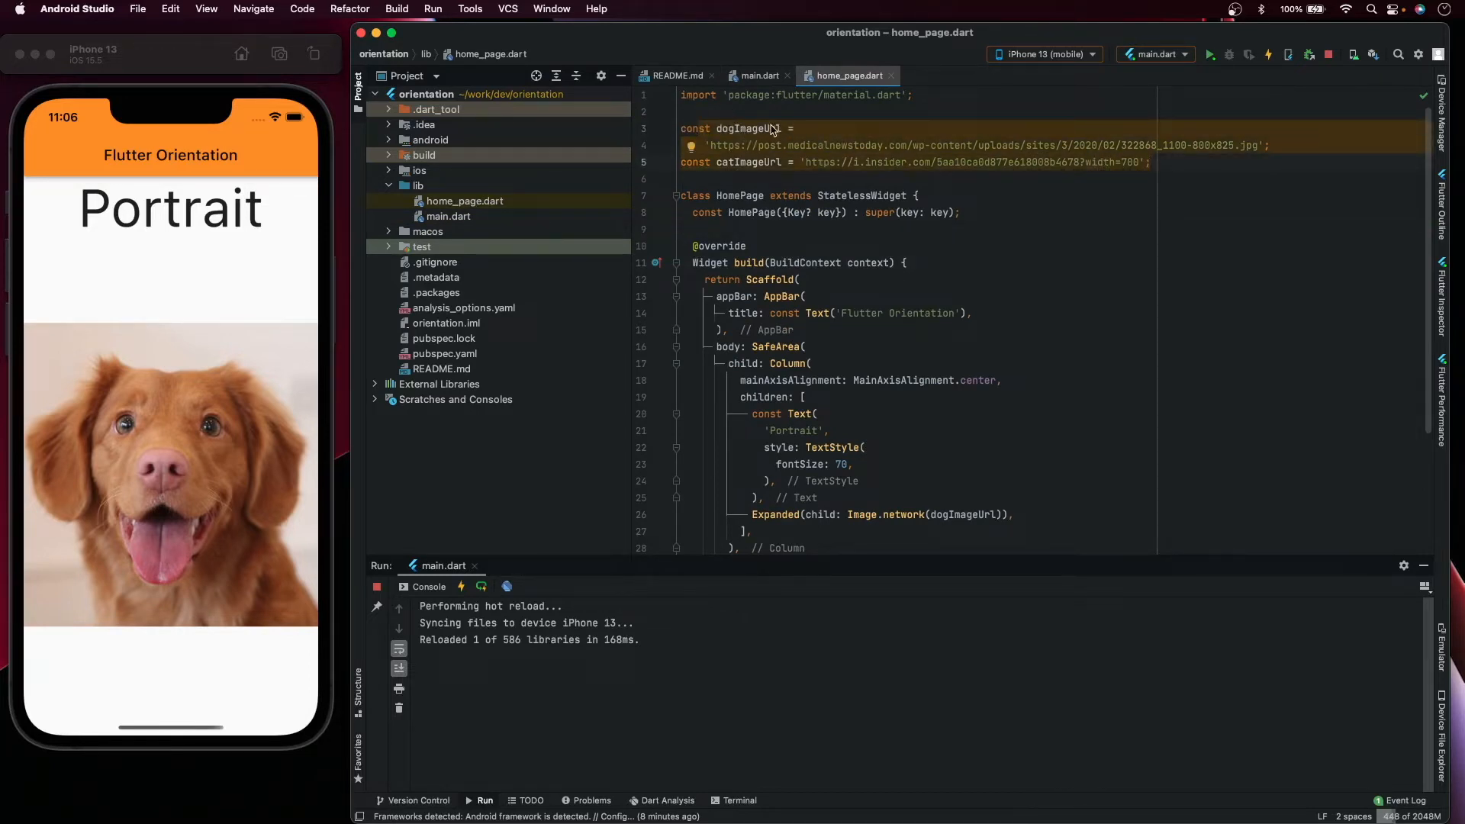
mouse_move(757, 162)
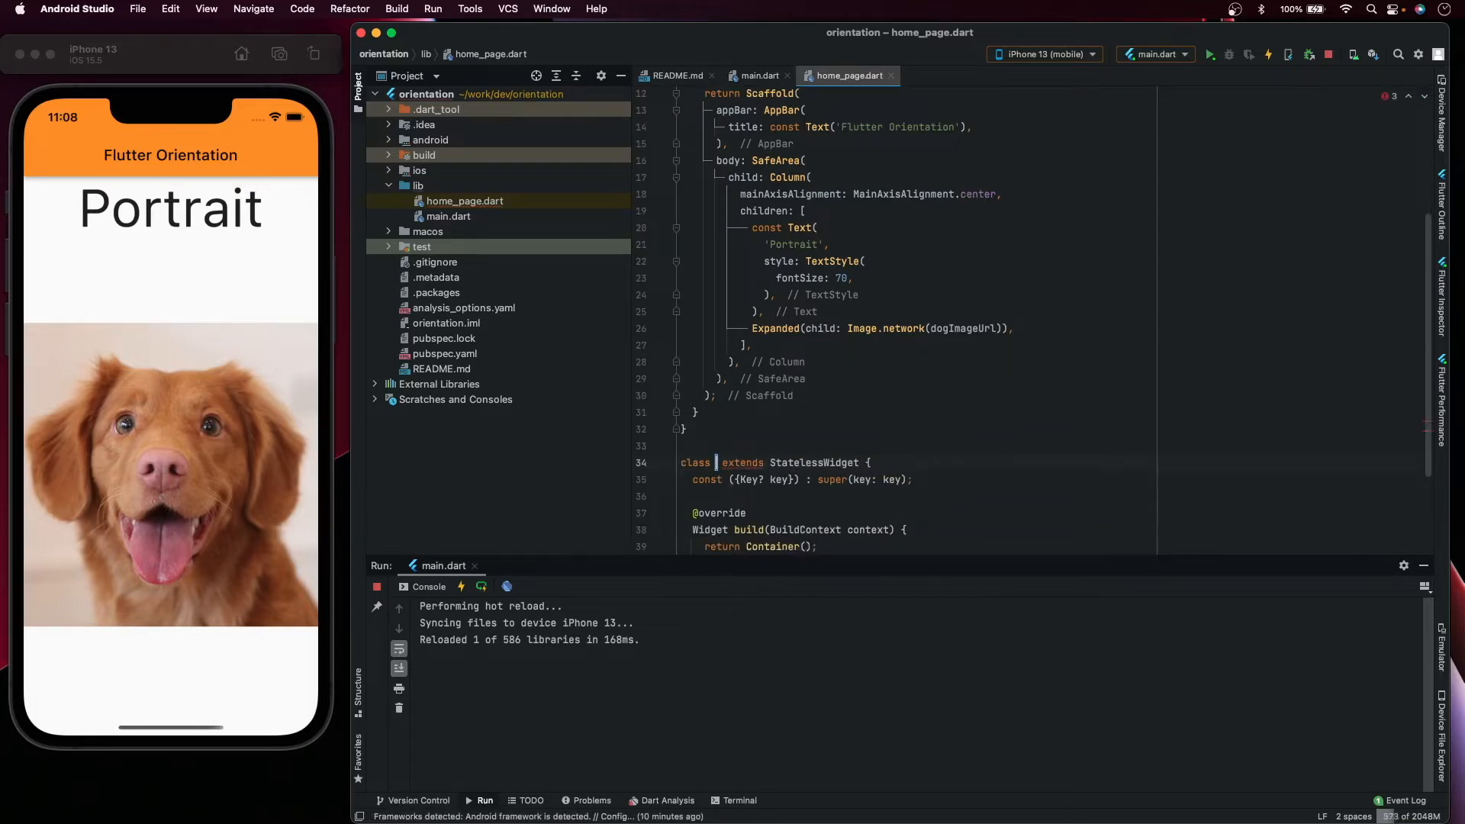
- Name the new class, fixing the _PortraitCOntent typo to _PortraitContent via Rename refactoring
type("_P")
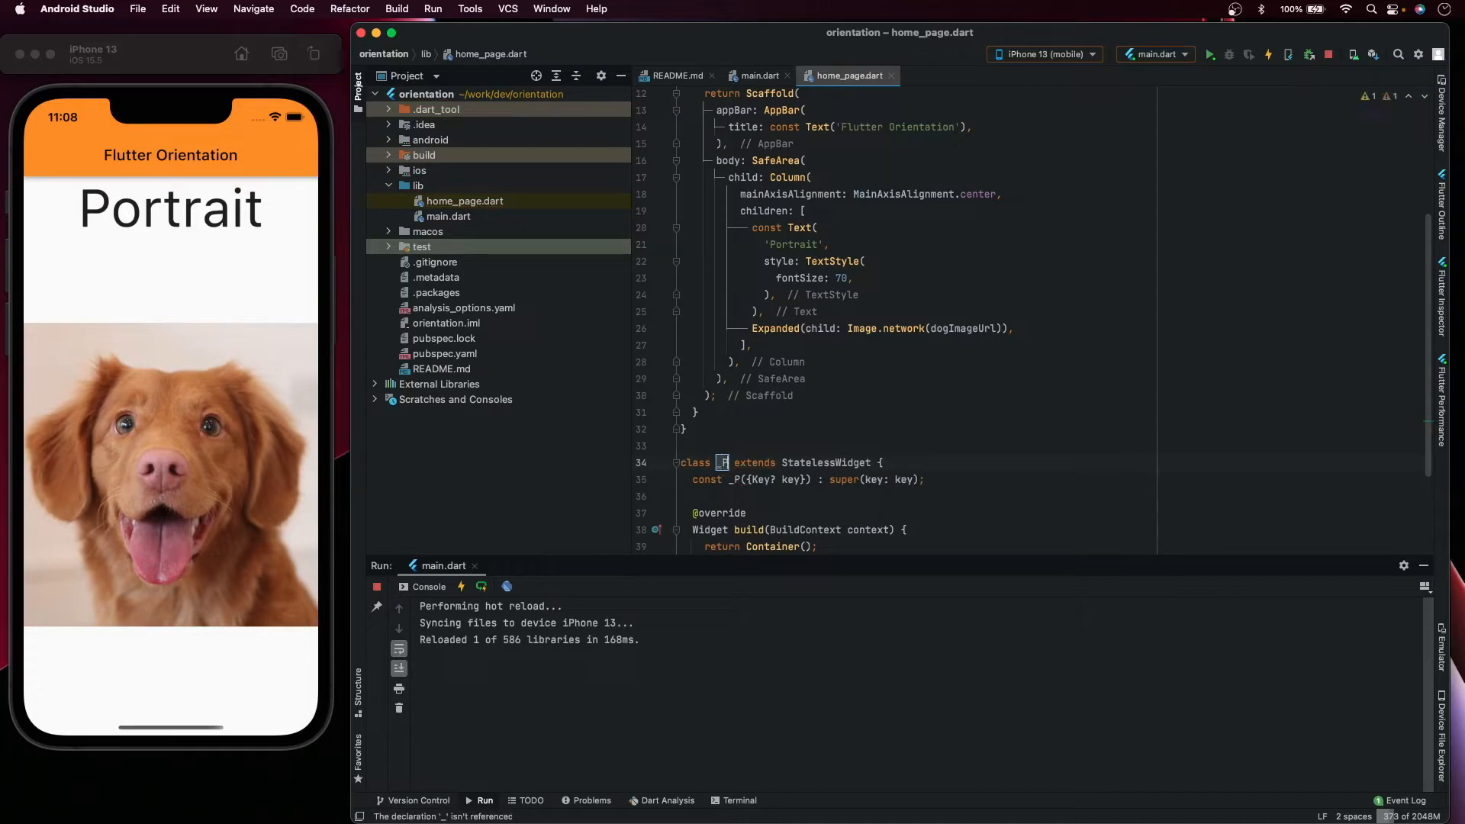
type("ortraitCOntent")
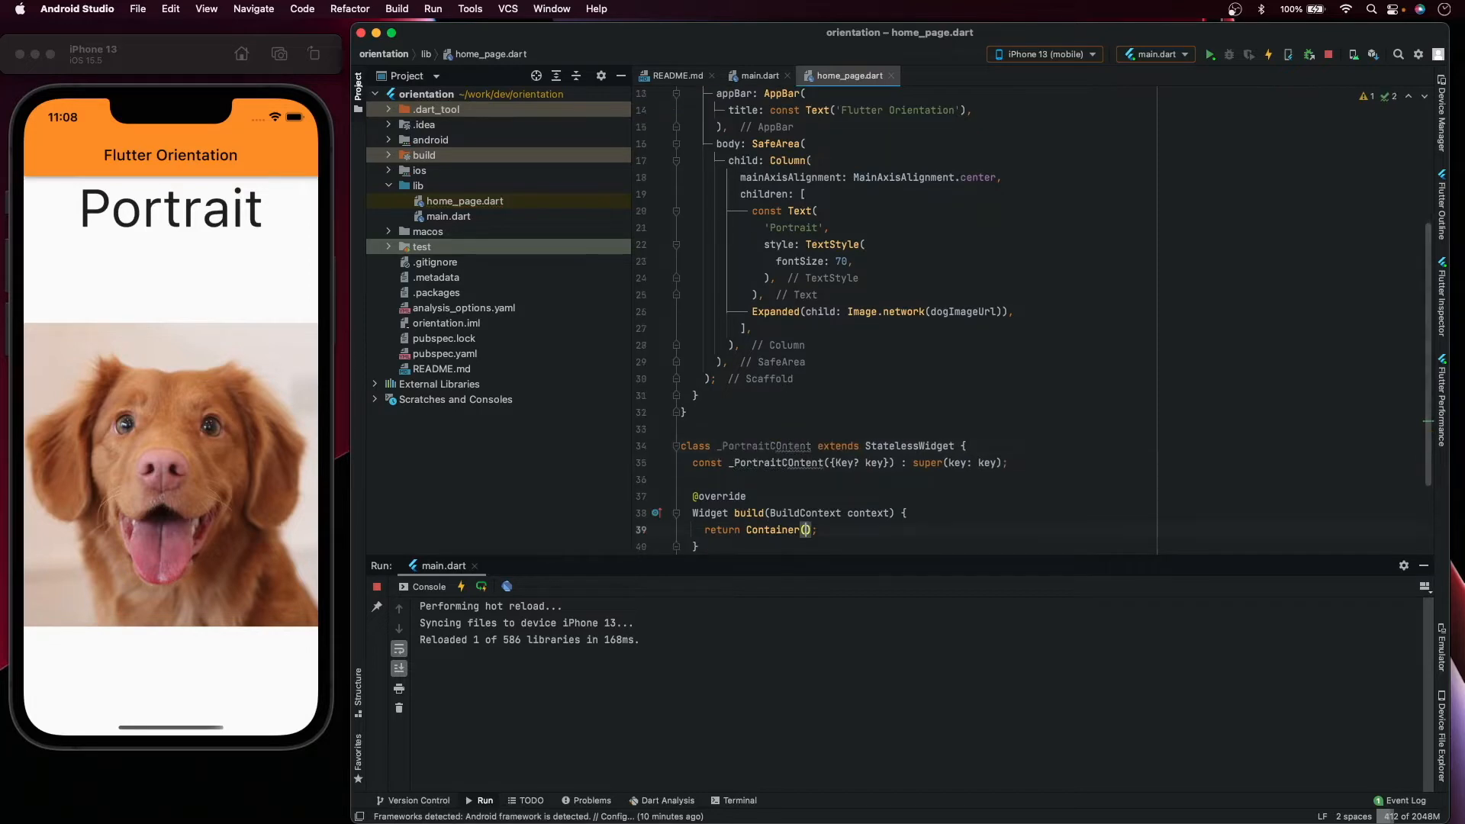
right_click(762, 445)
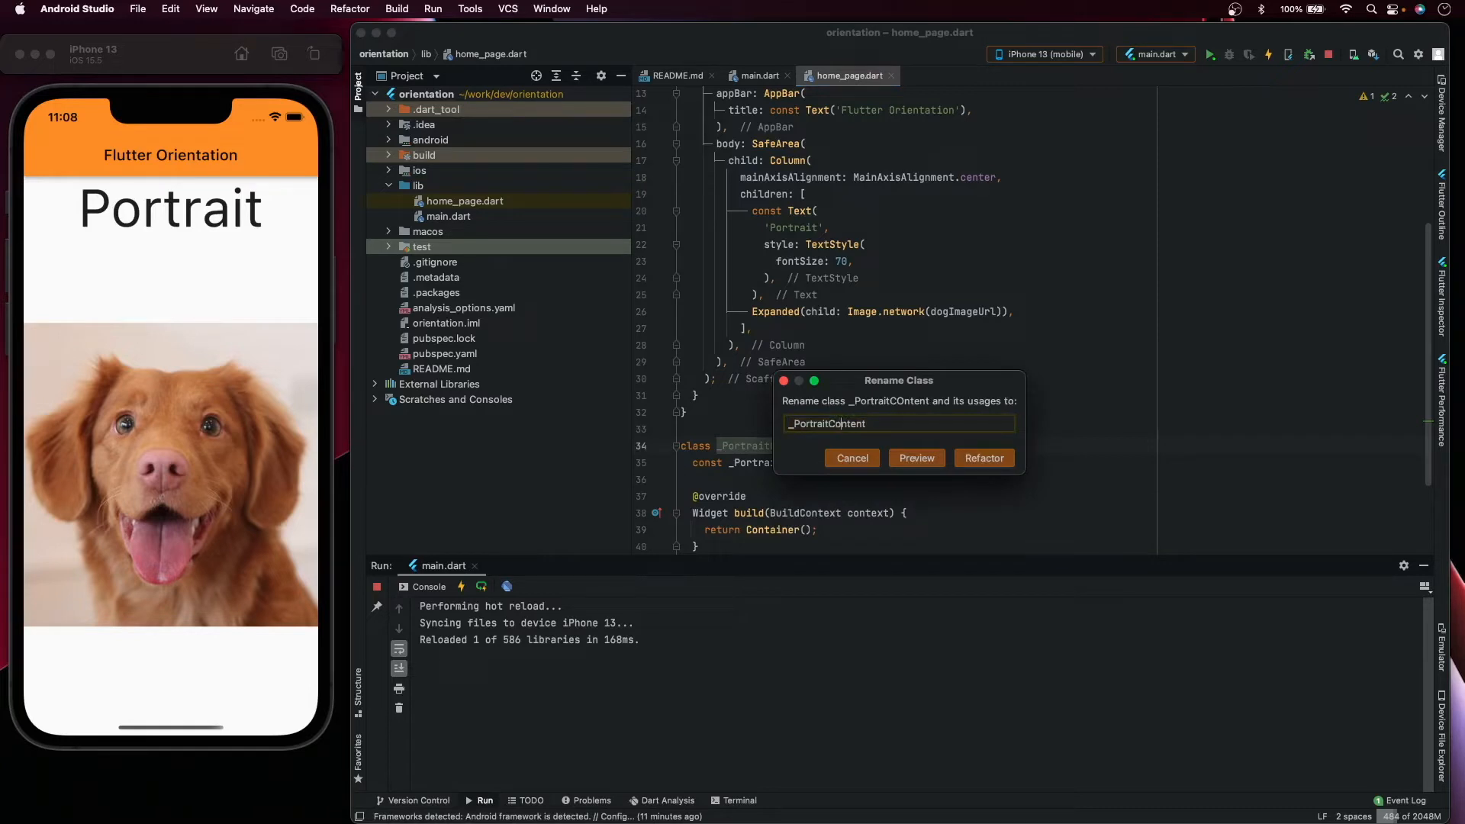
left_click(983, 458)
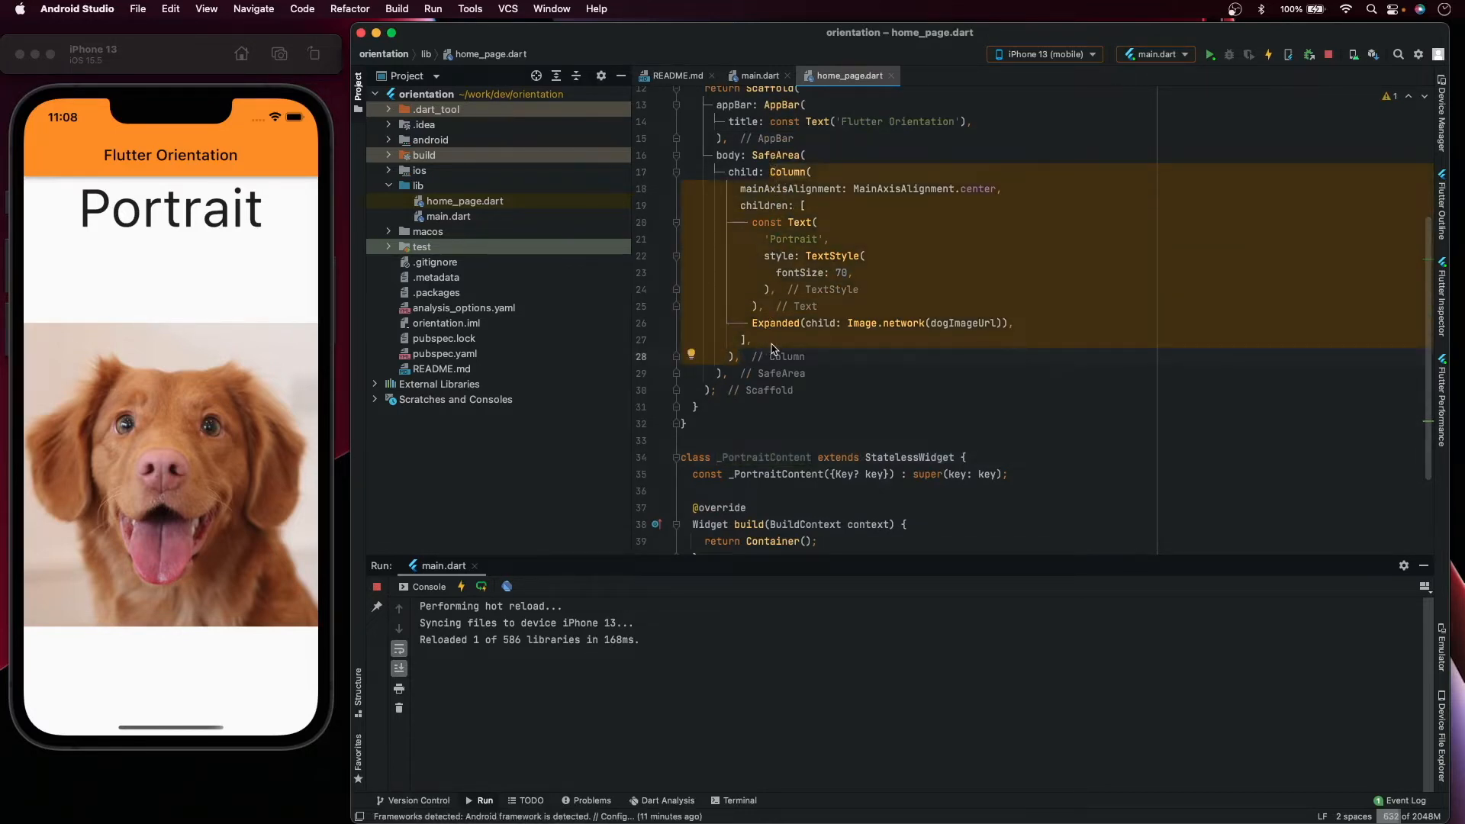
- Move the Portrait text-and-dog-image Column into _PortraitContent and use it as SafeArea's child
scroll("down", 3)
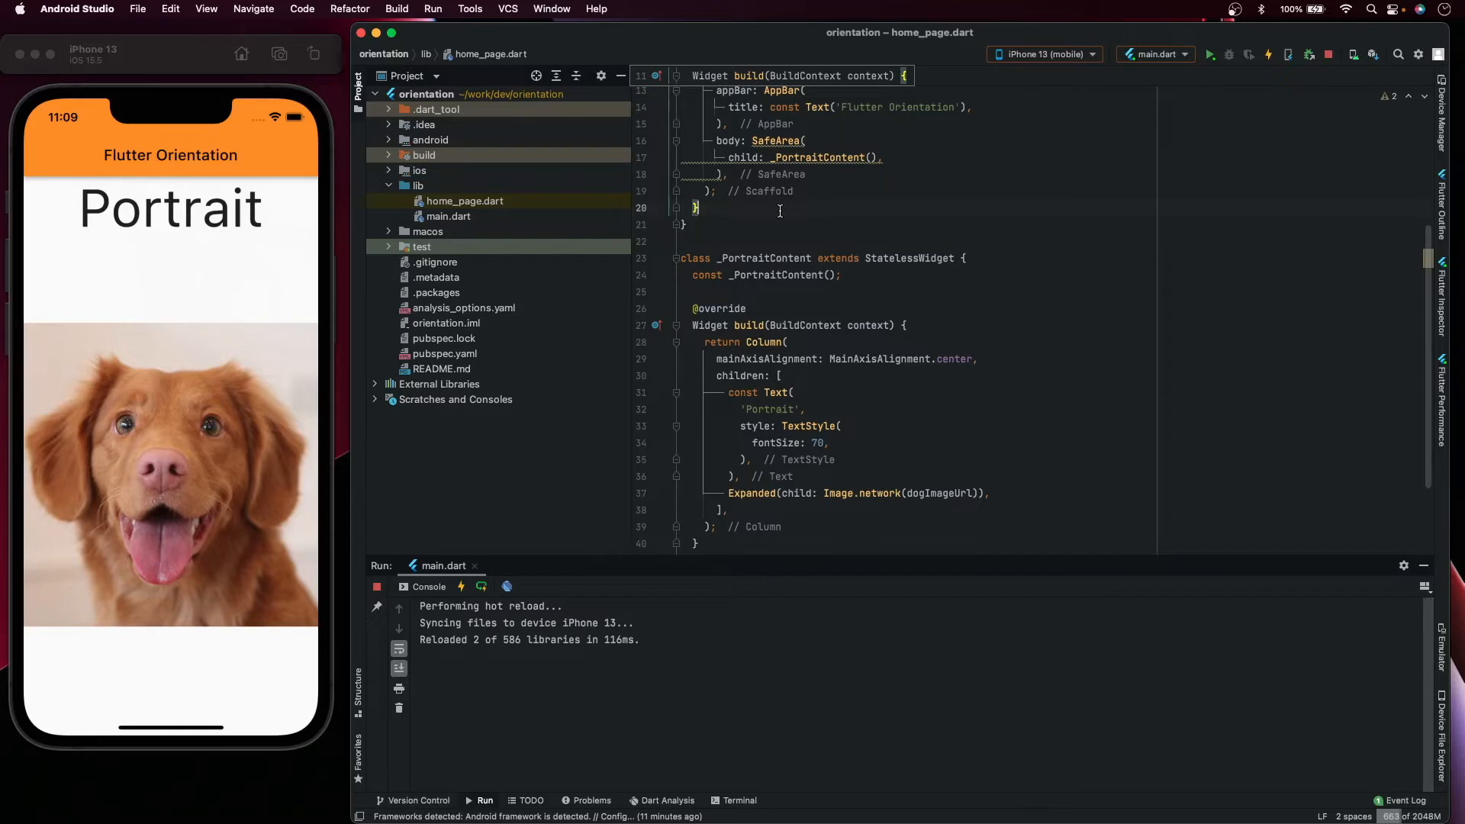
left_click(186, 9)
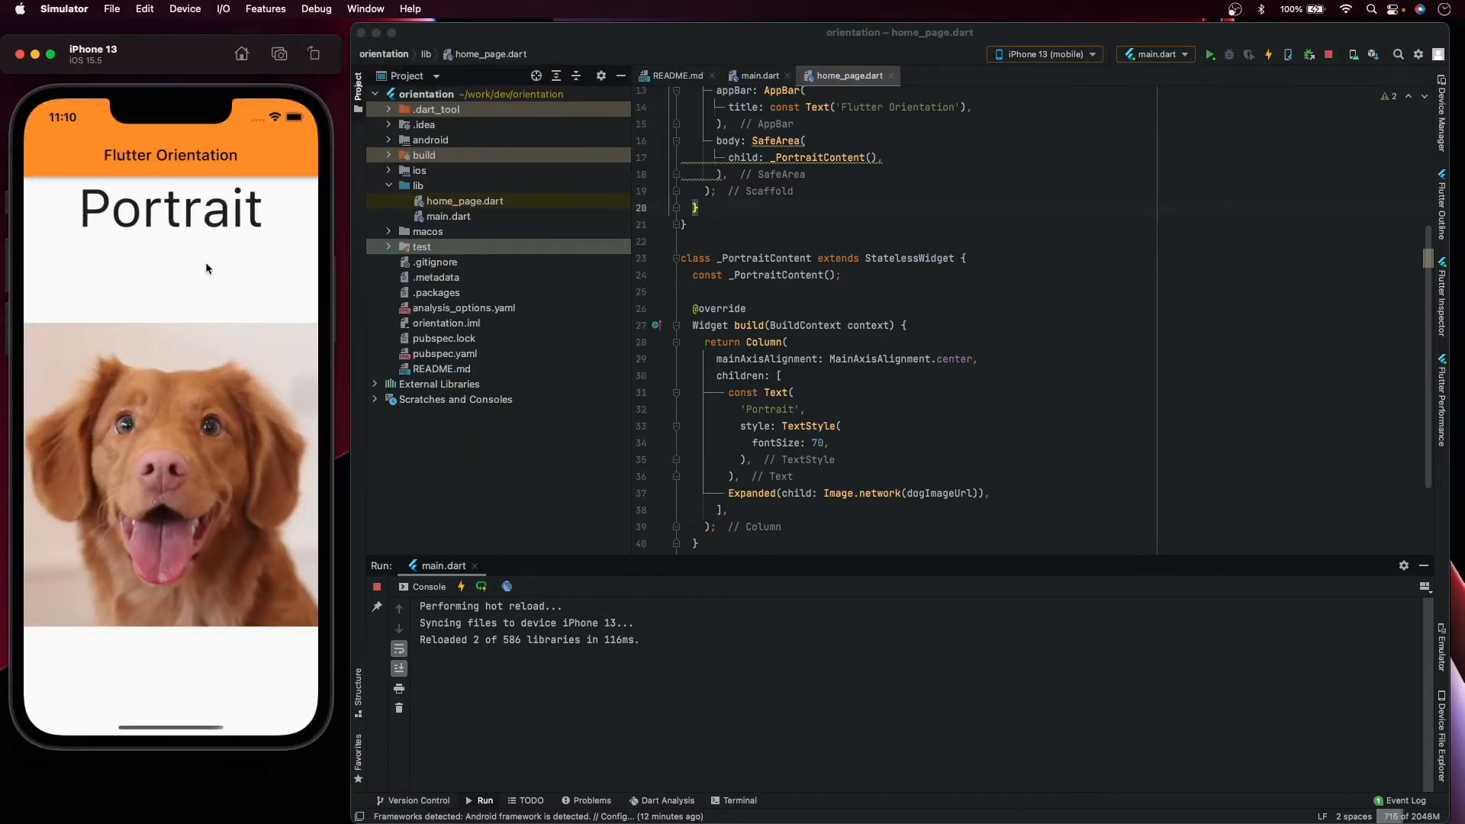
mouse_move(159, 736)
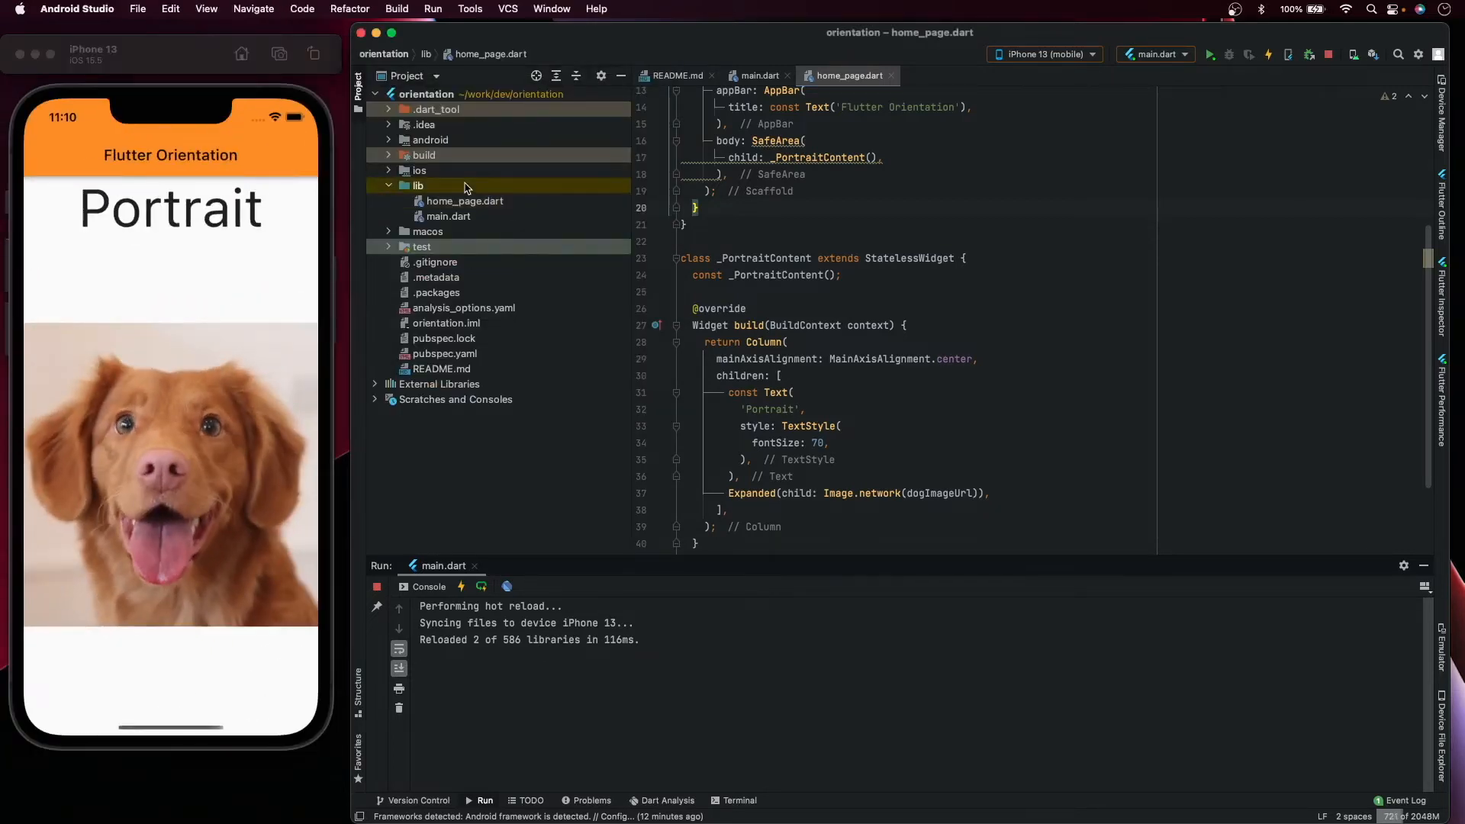
right_click(416, 185)
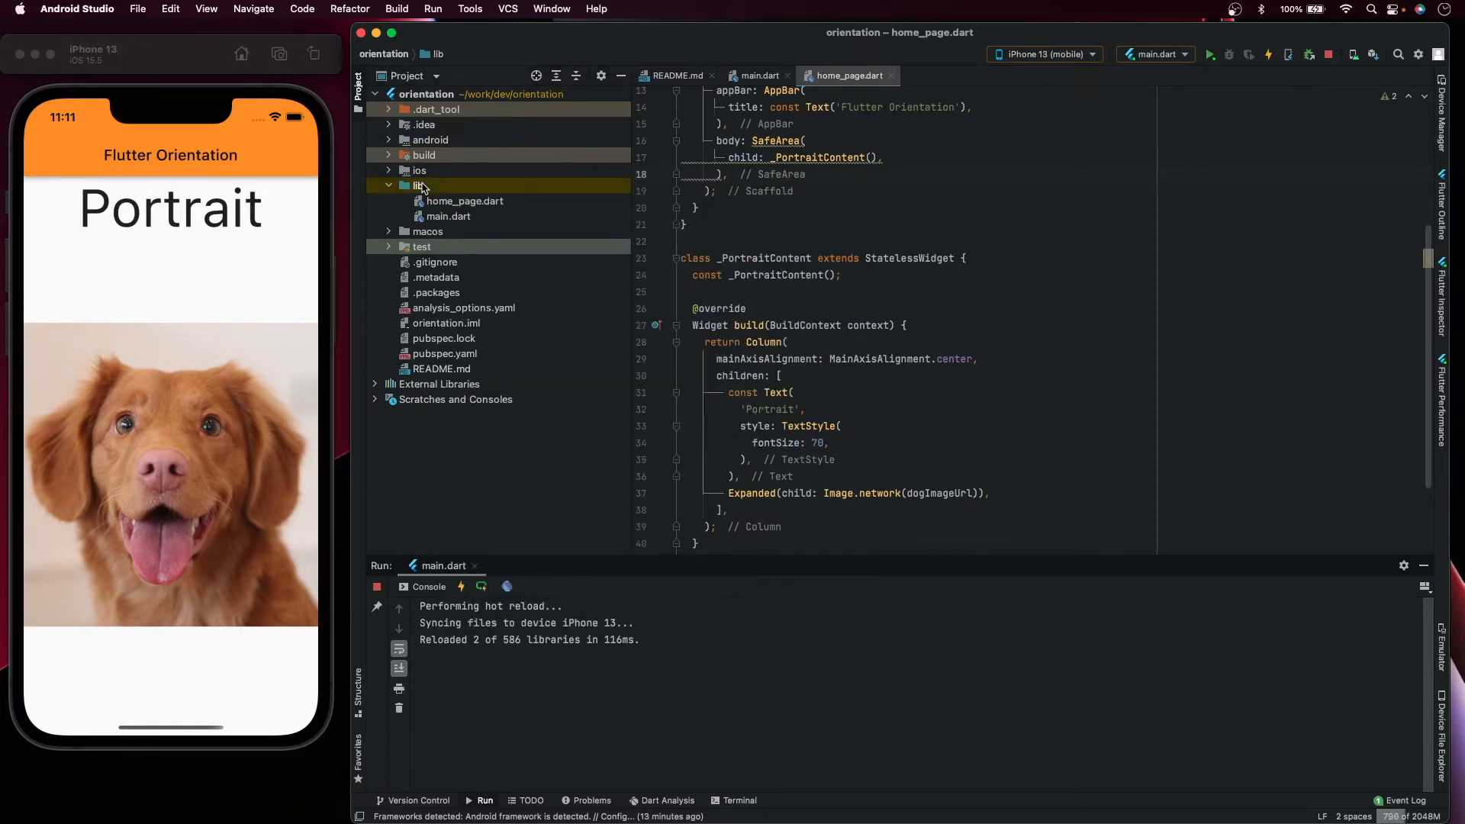
- Create orientation_widget.dart in lib and insert a stless widget stub
right_click(417, 185)
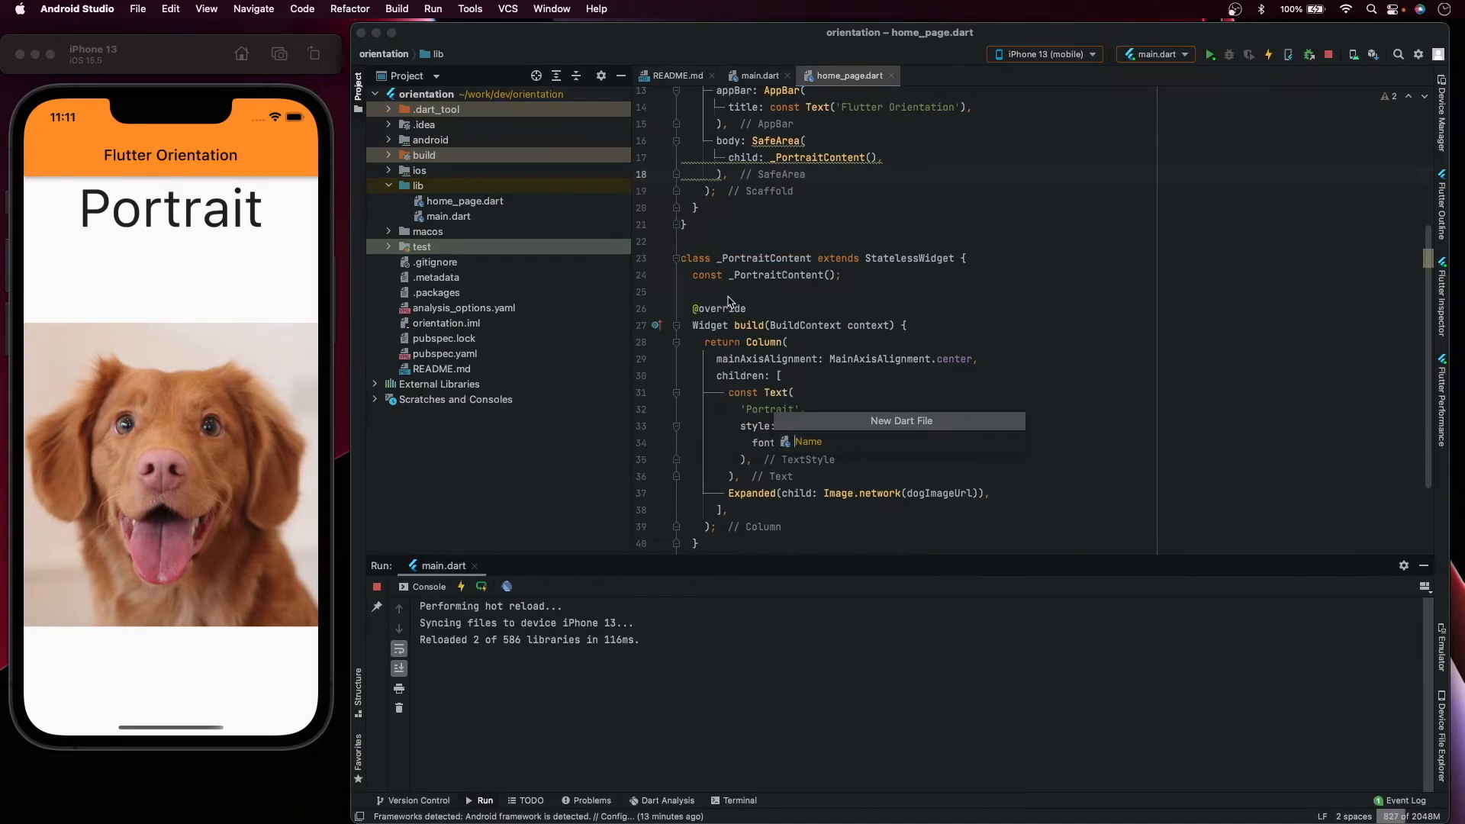
type("or")
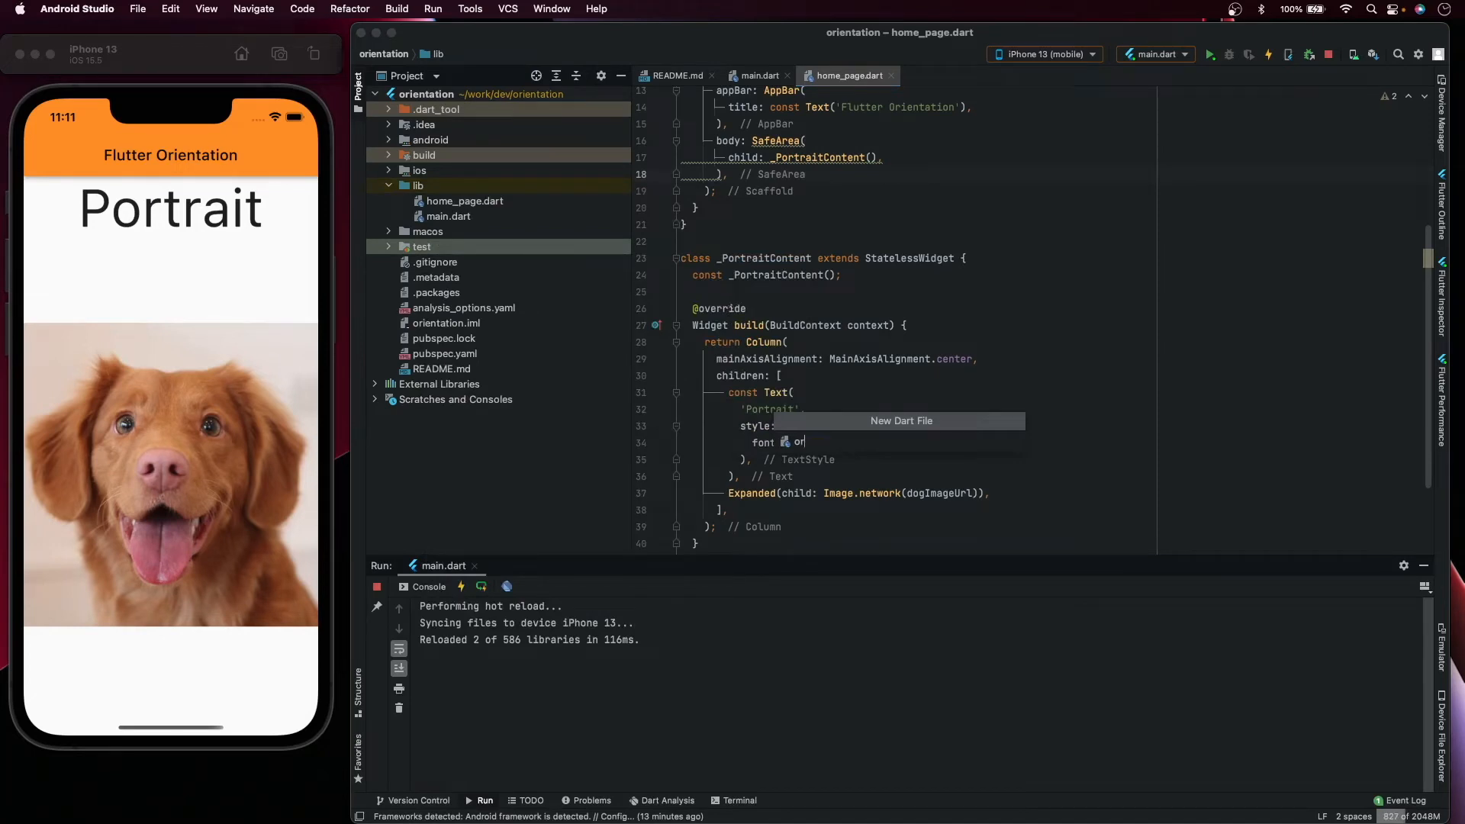
type("ienta")
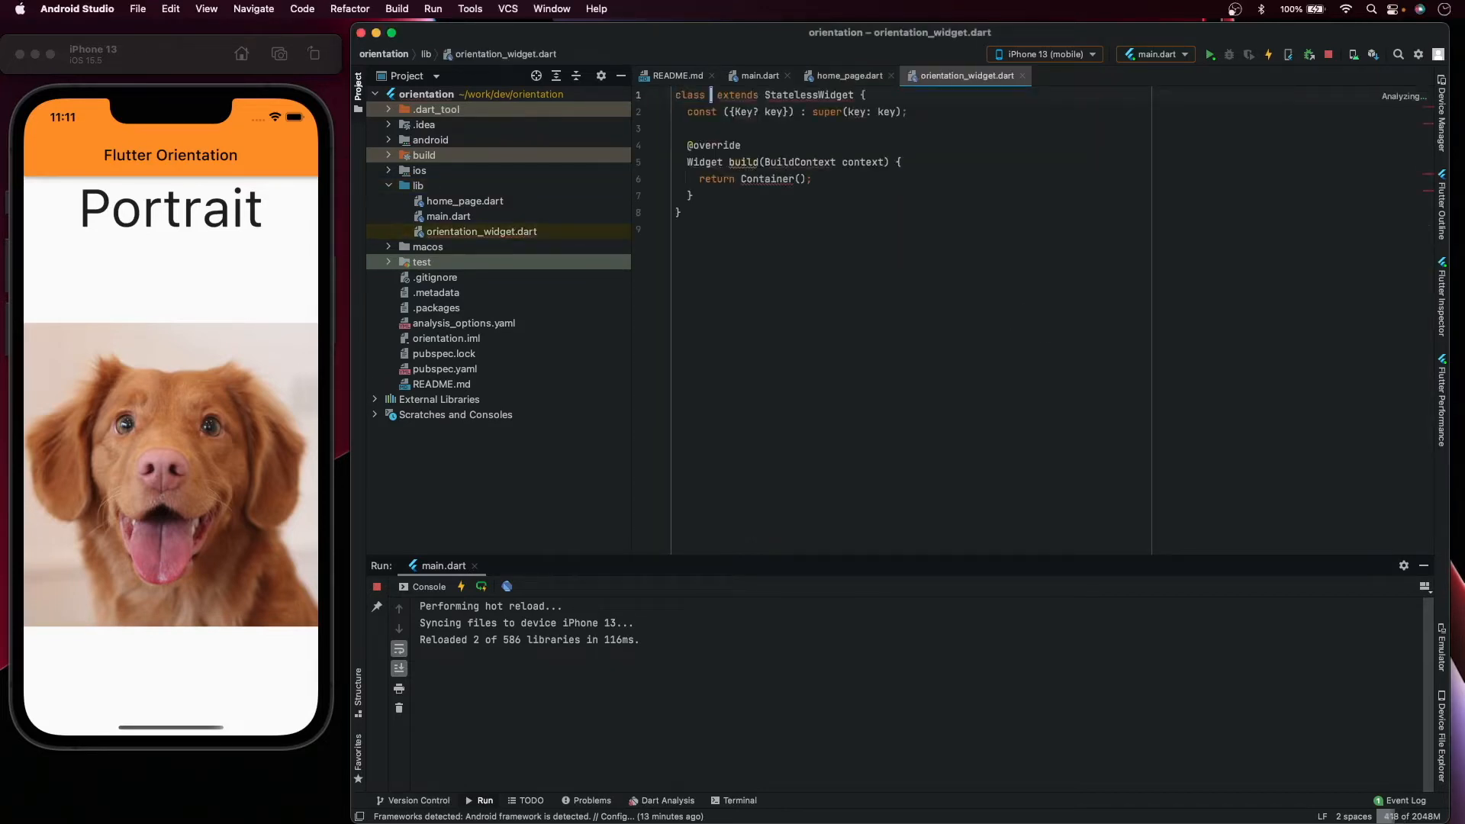
- Name the stub OrientationWidget and import package:flutter/material.dart
type("OrientationWidget")
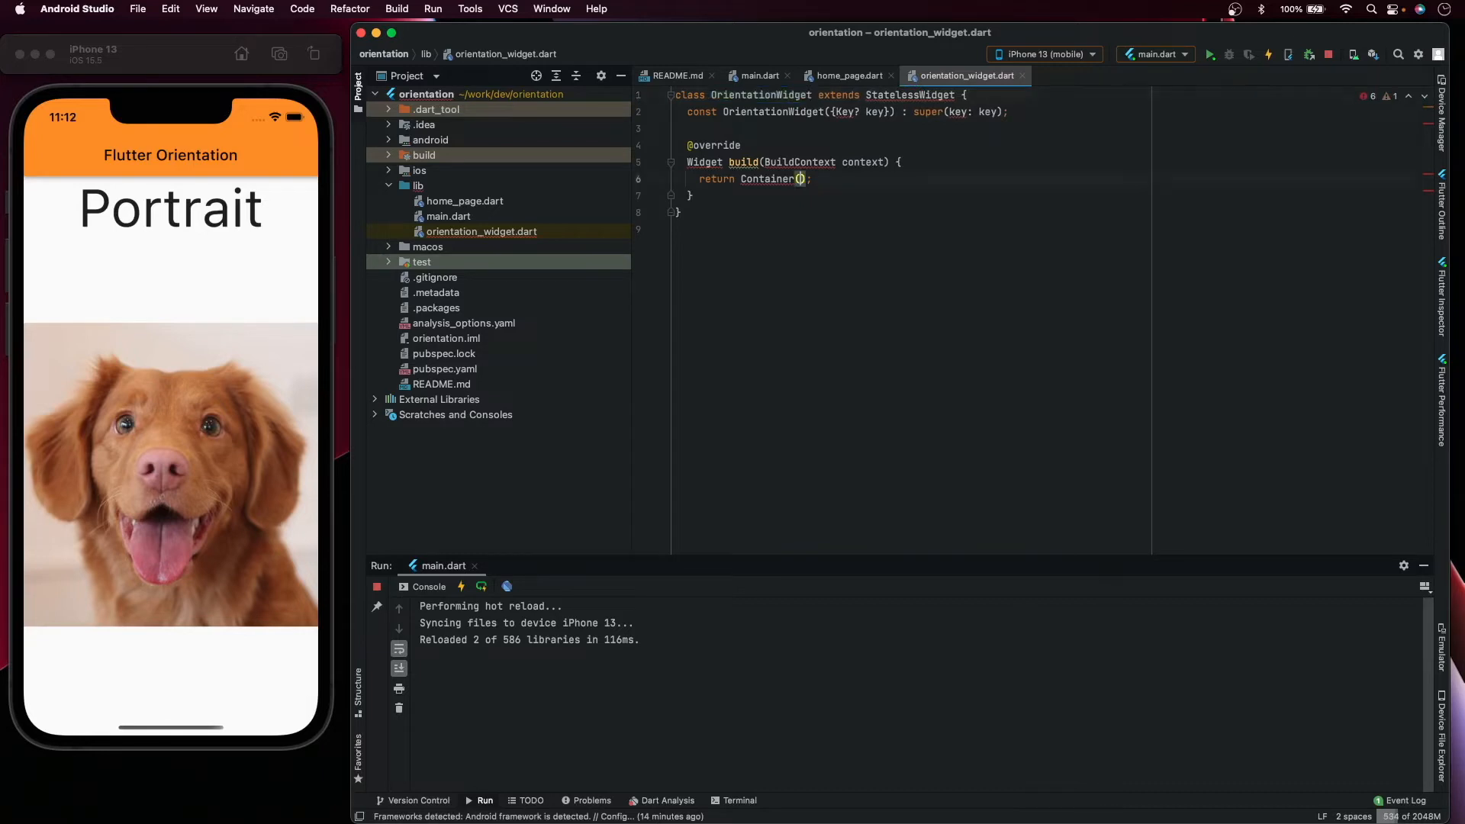
left_click(689, 112)
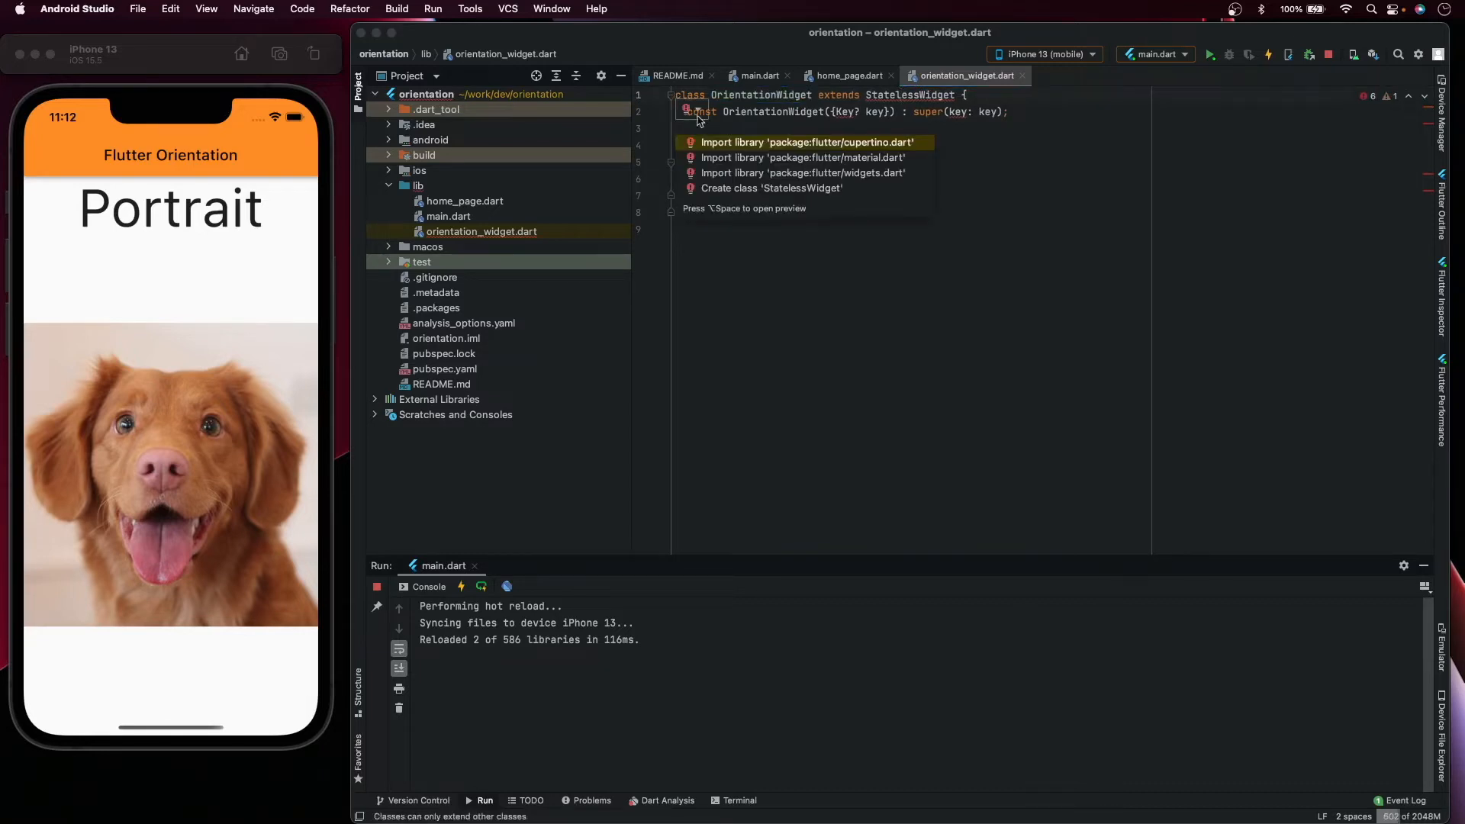
left_click(803, 157)
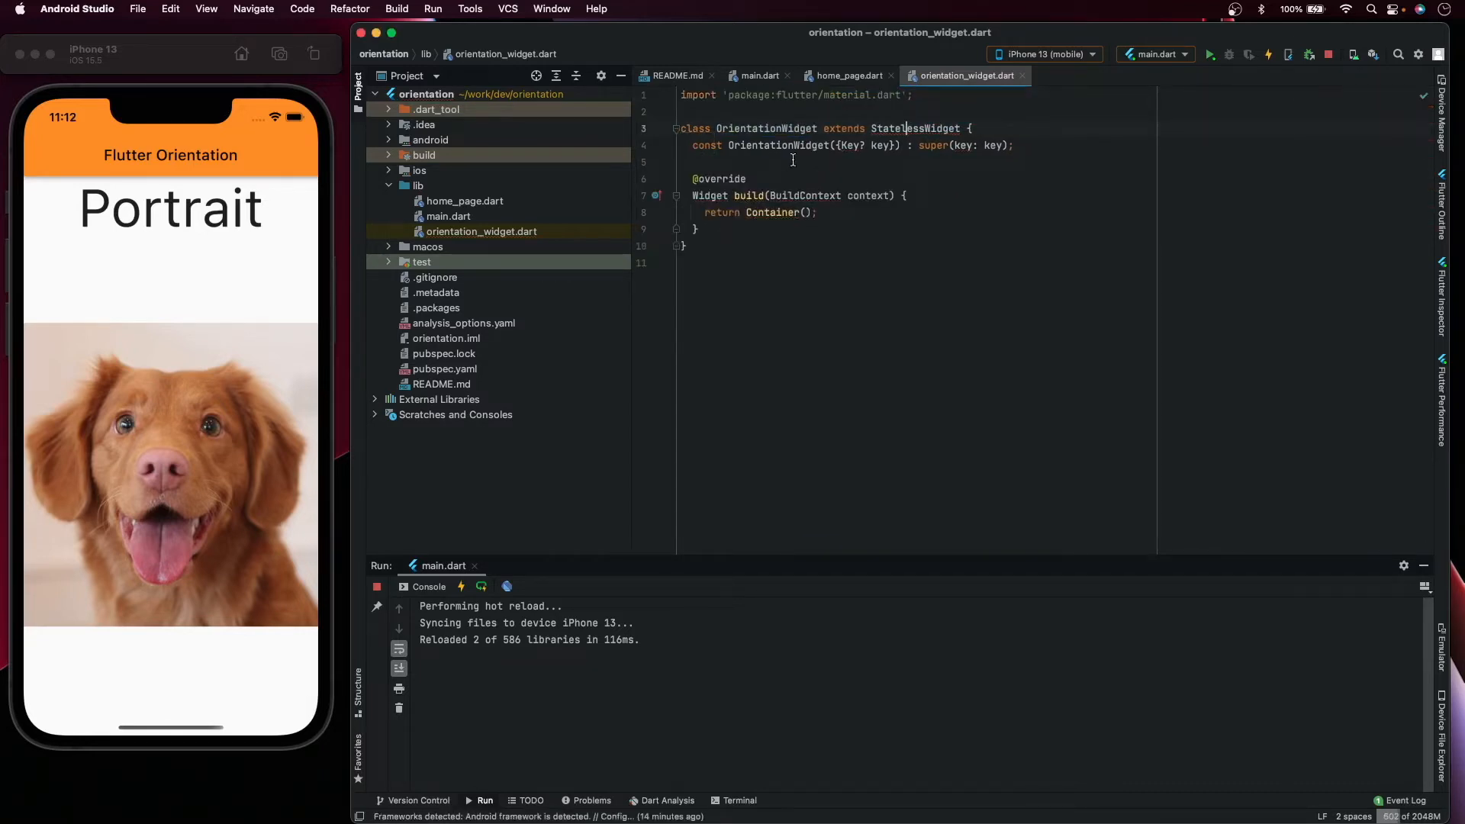
- Declare final Widget portrait and landscape fields in OrientationWidget
type("fin")
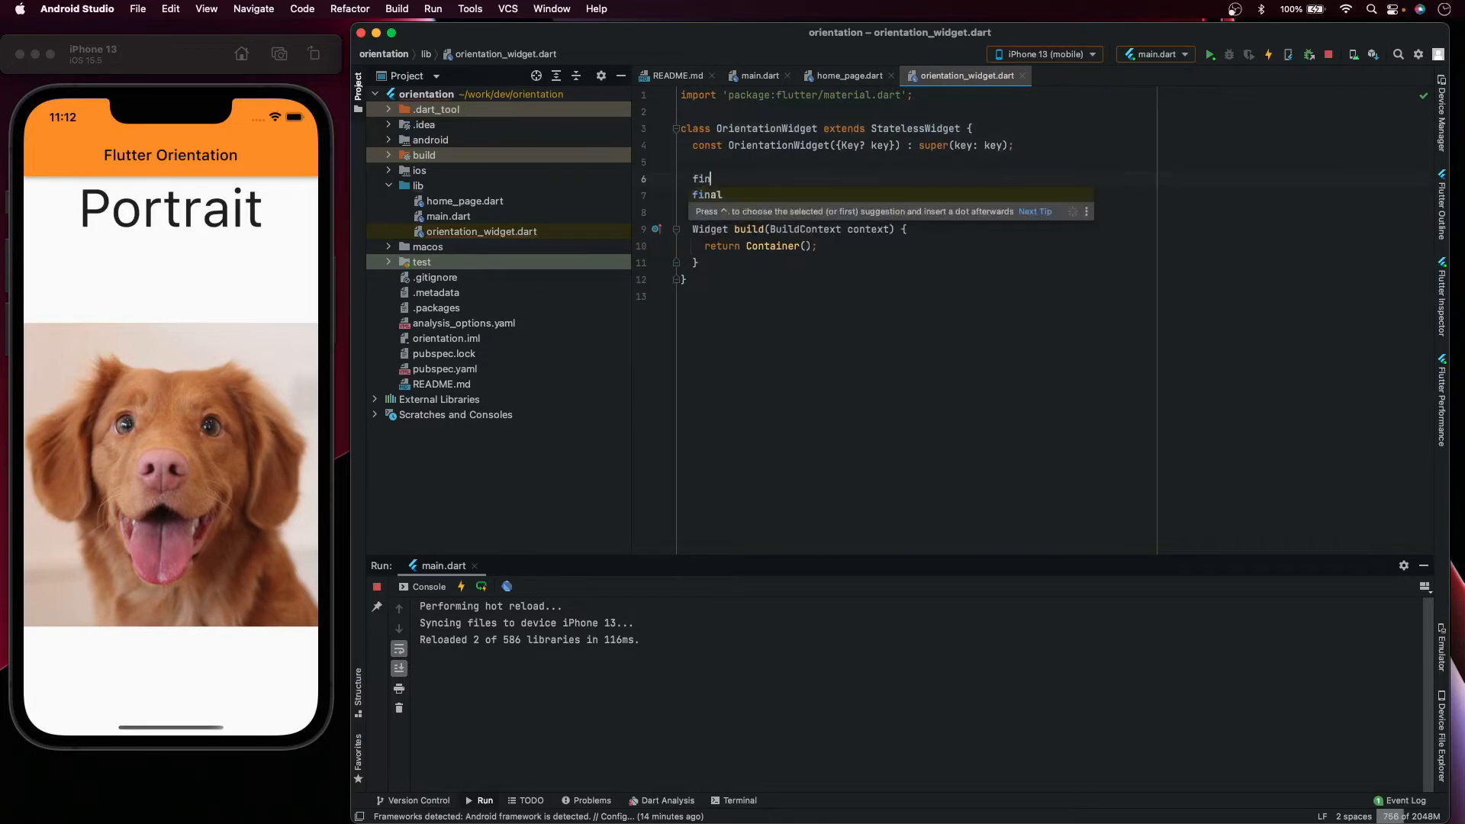
type("al Widget port")
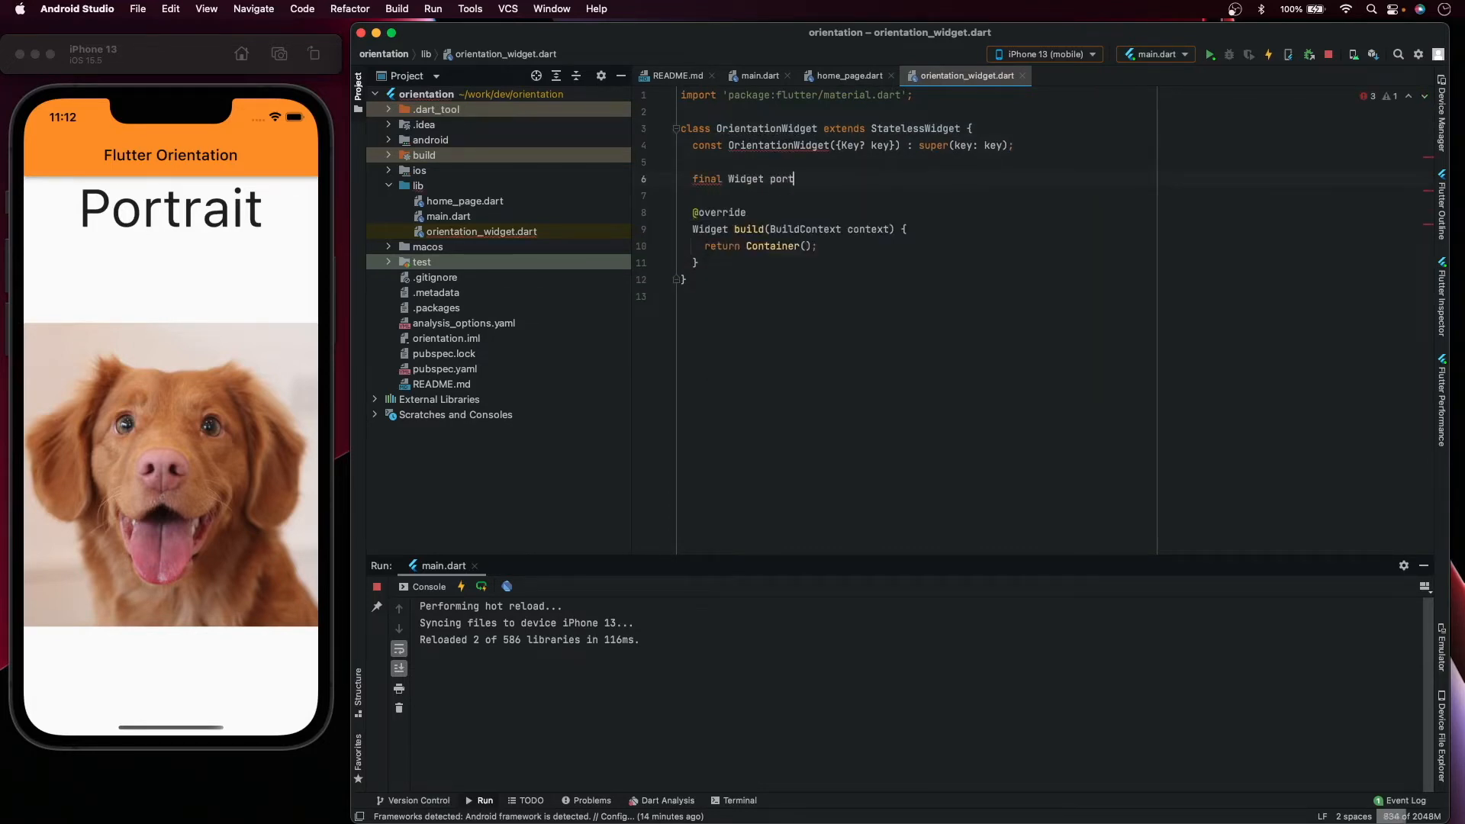
type("rait;")
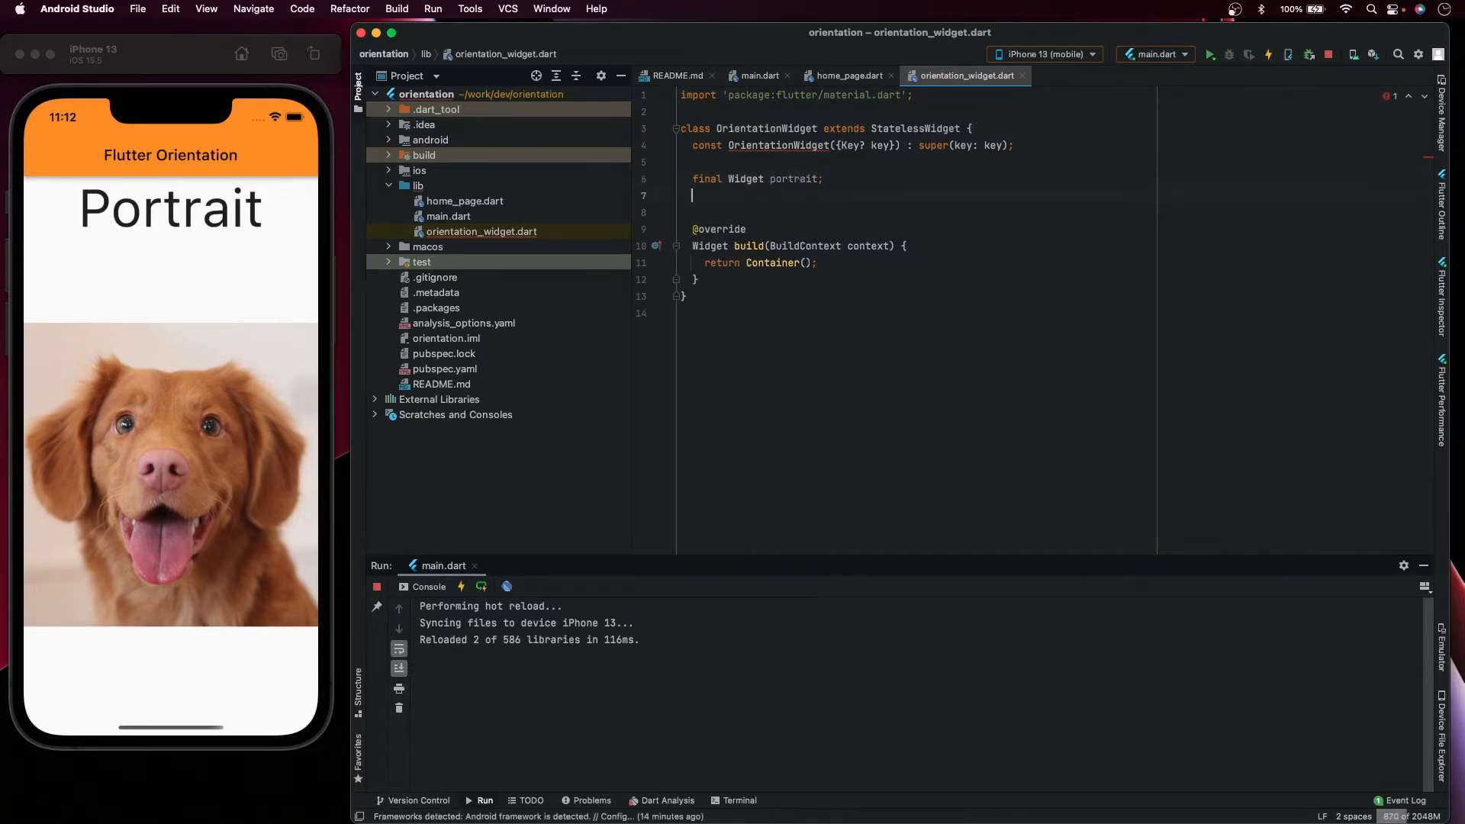
type("final")
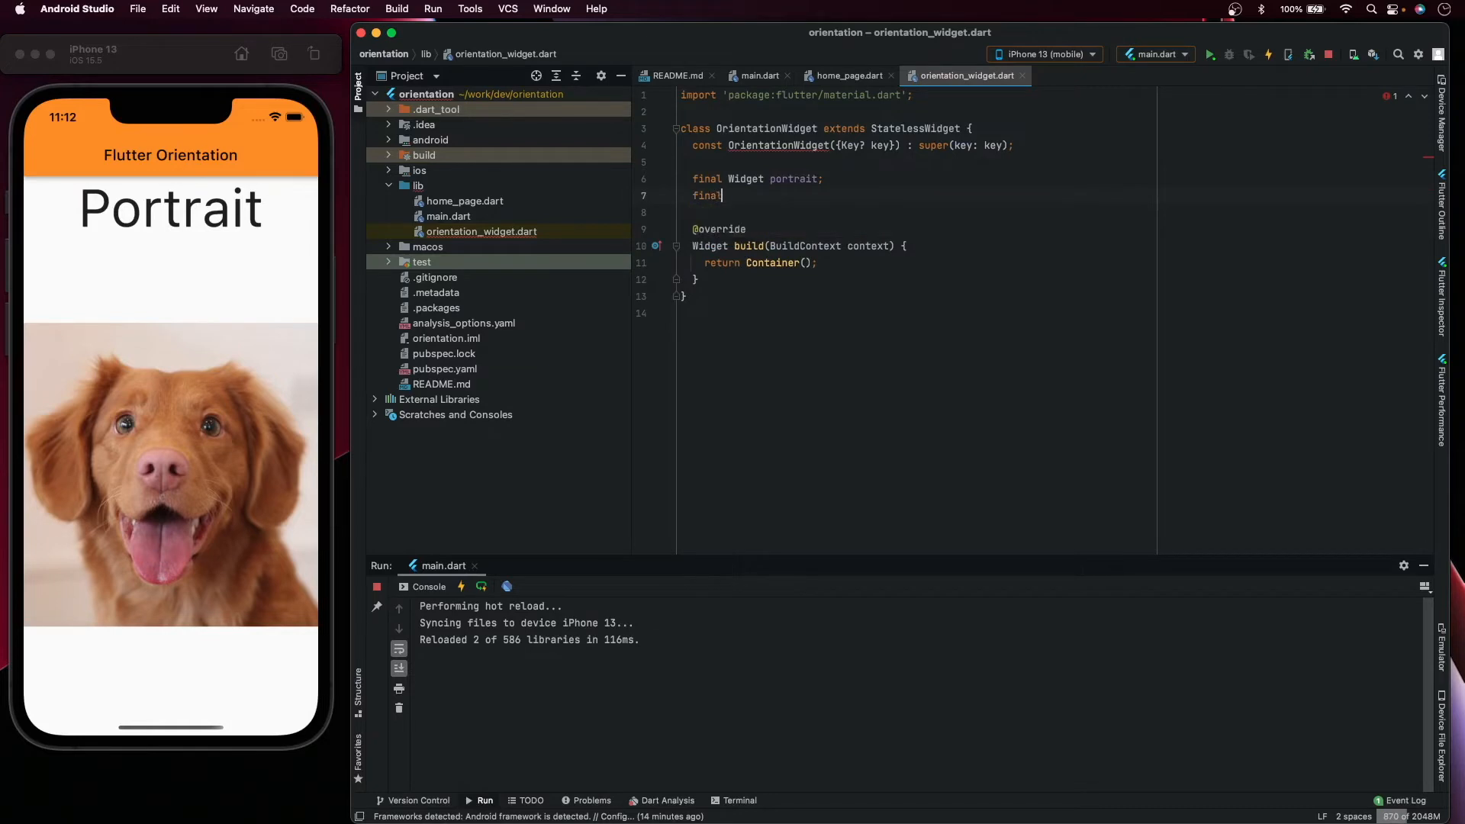
type("Widget lands")
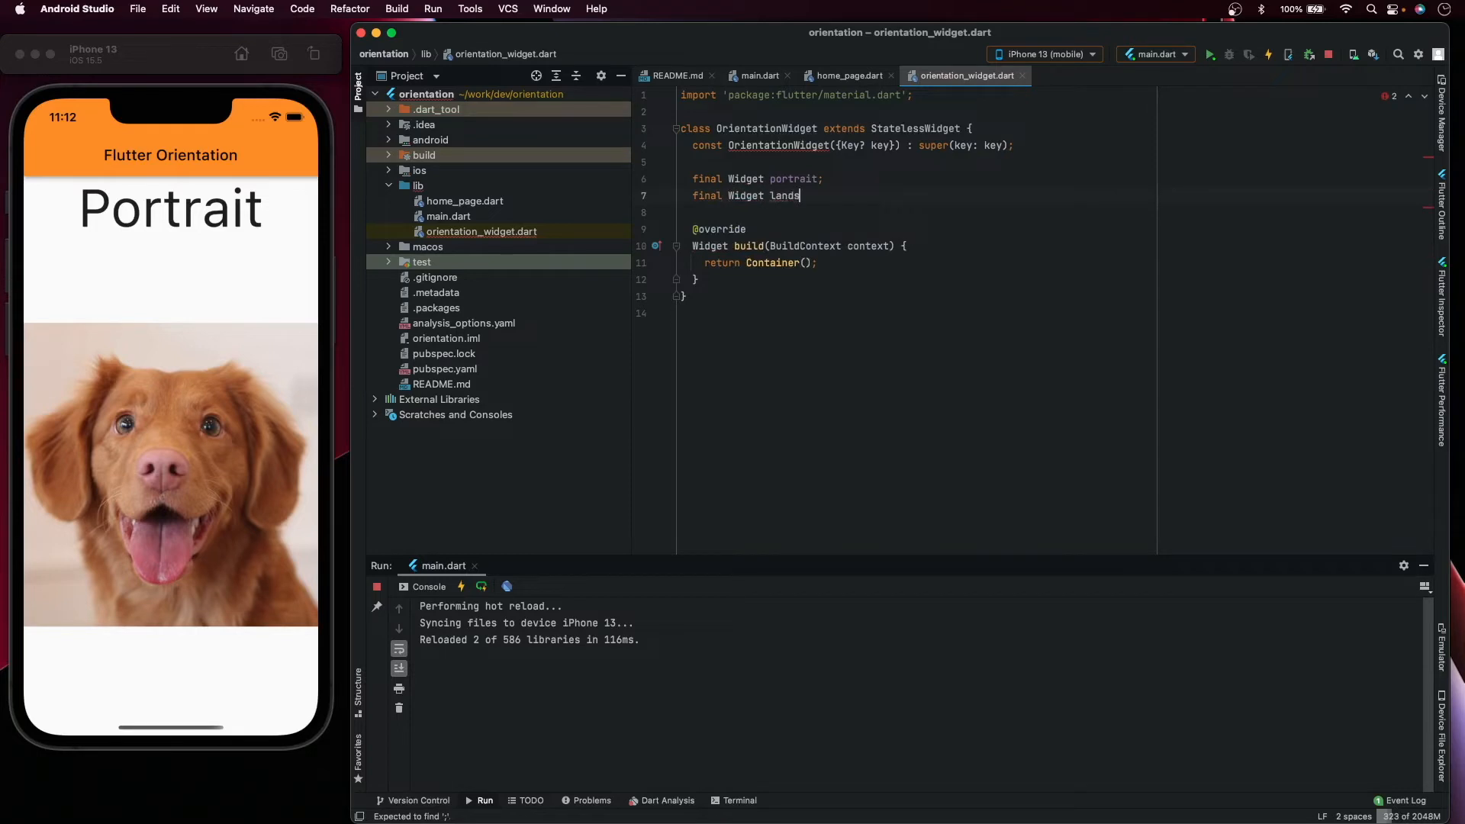
type("cape")
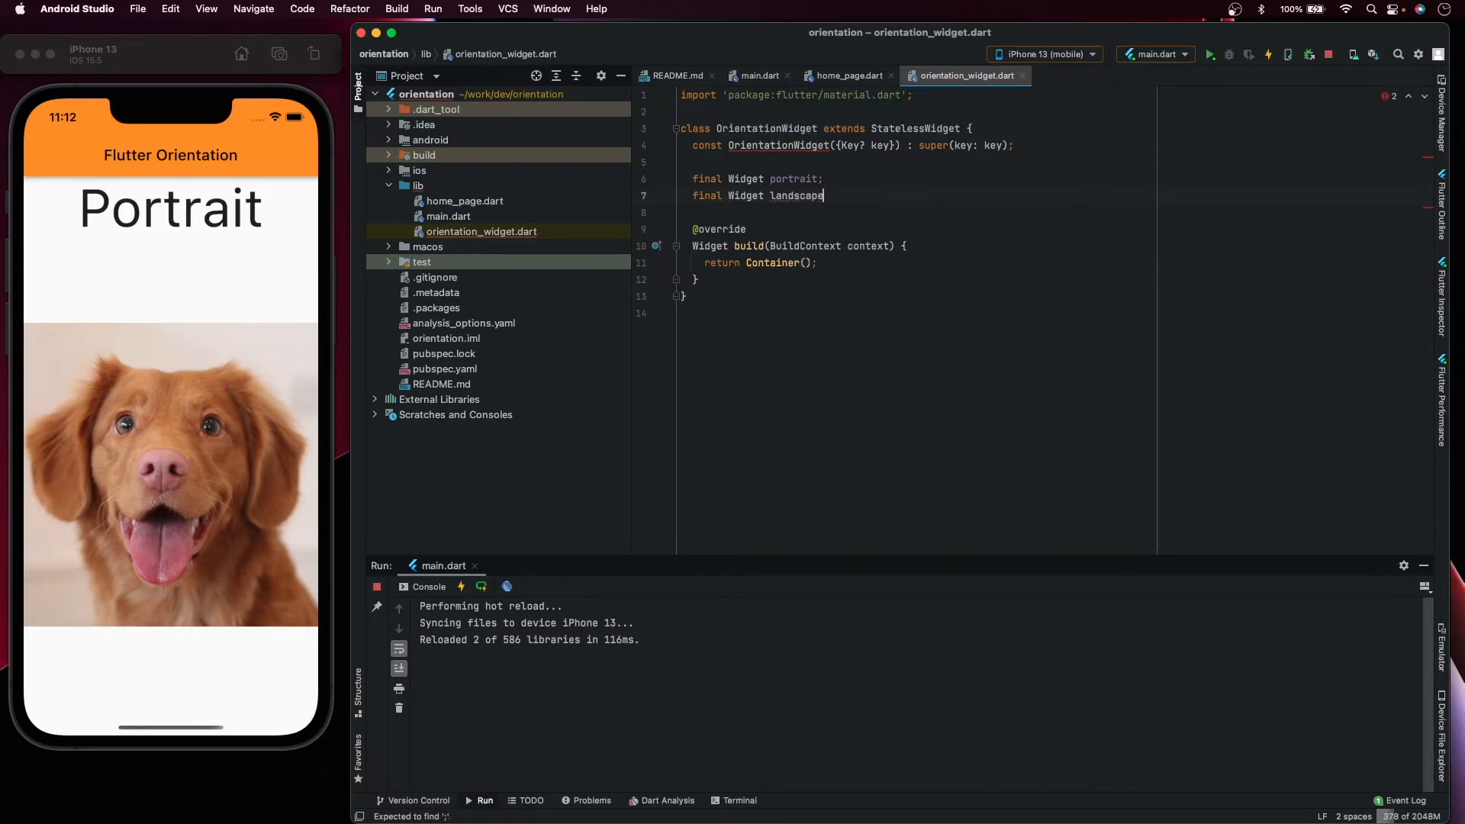
type(";")
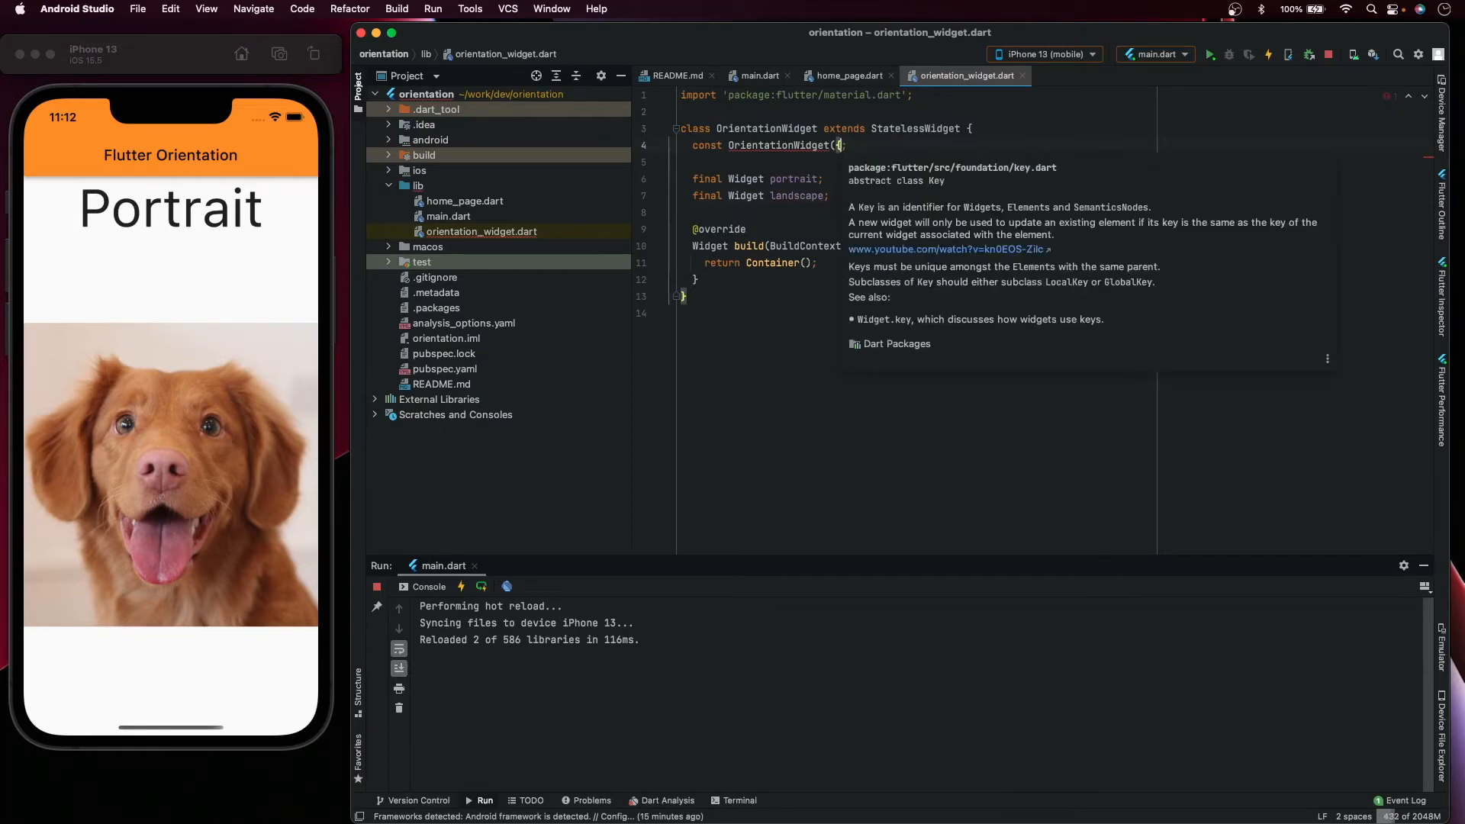
- Add named constructor parameters: required this.portrait, required this.landscape, and super.key
type("{required this")
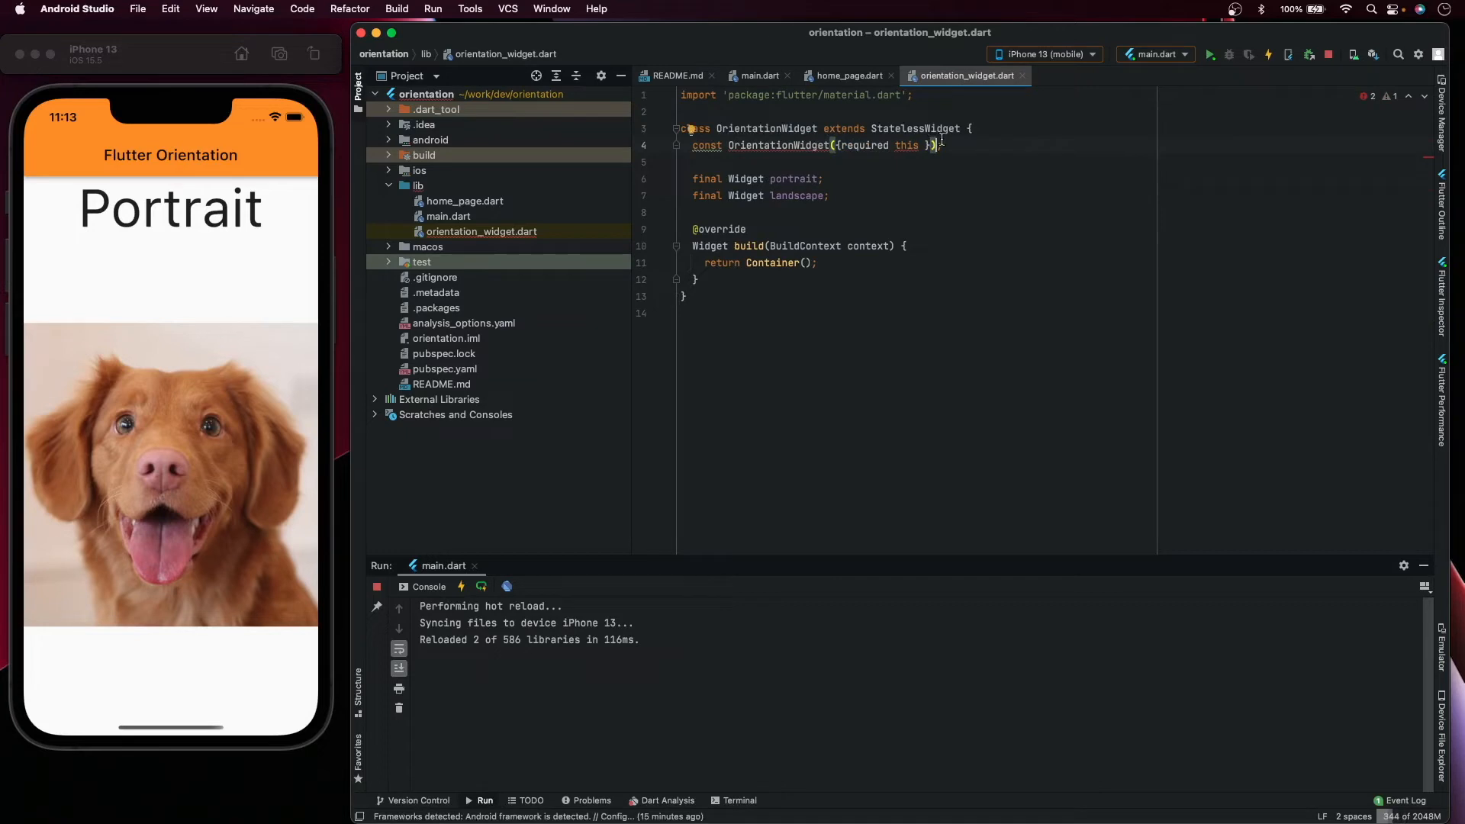
type(".")
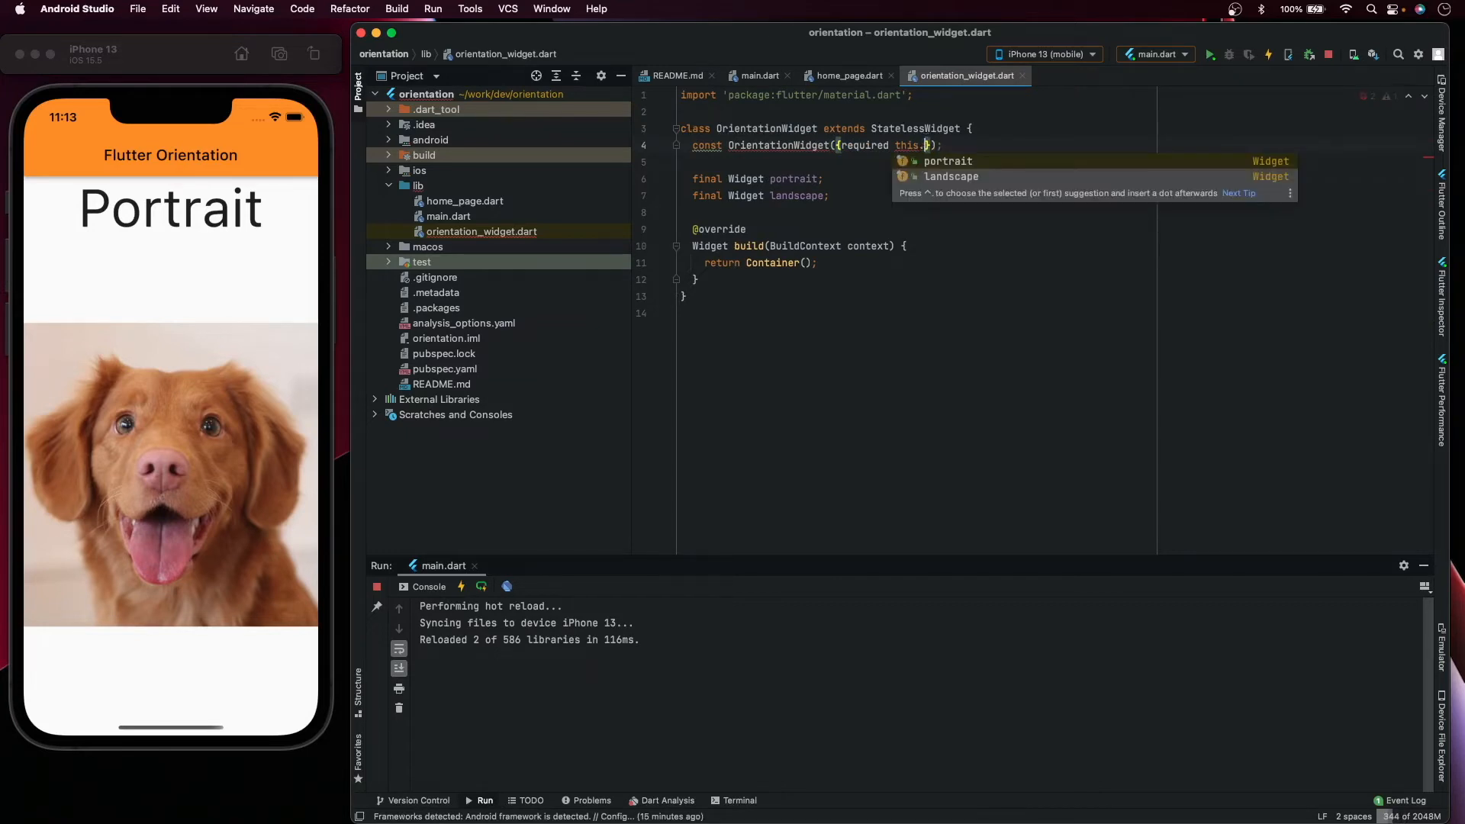
type("portrait,")
type("required this.landscape,")
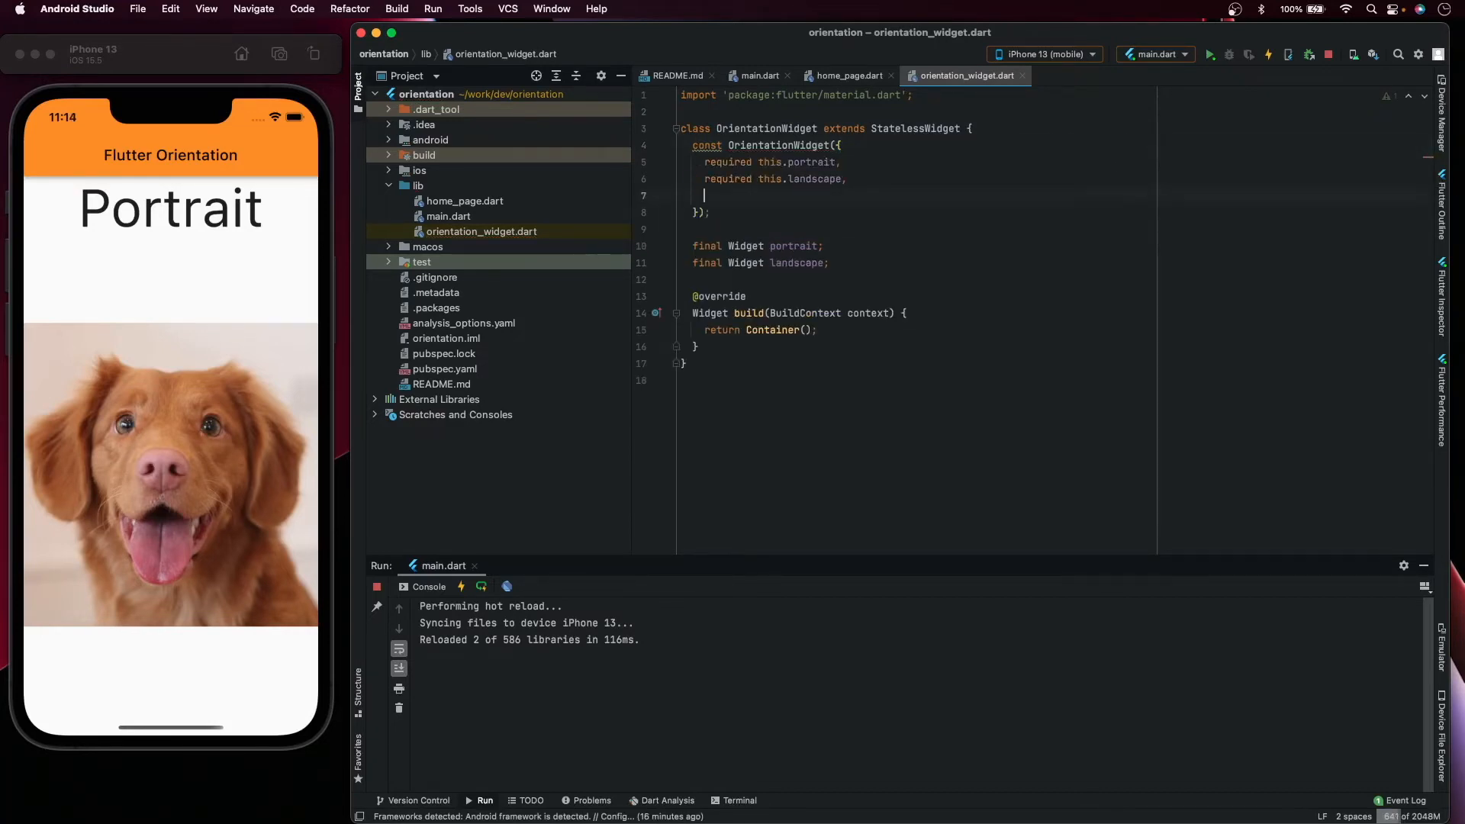
type("super.key,")
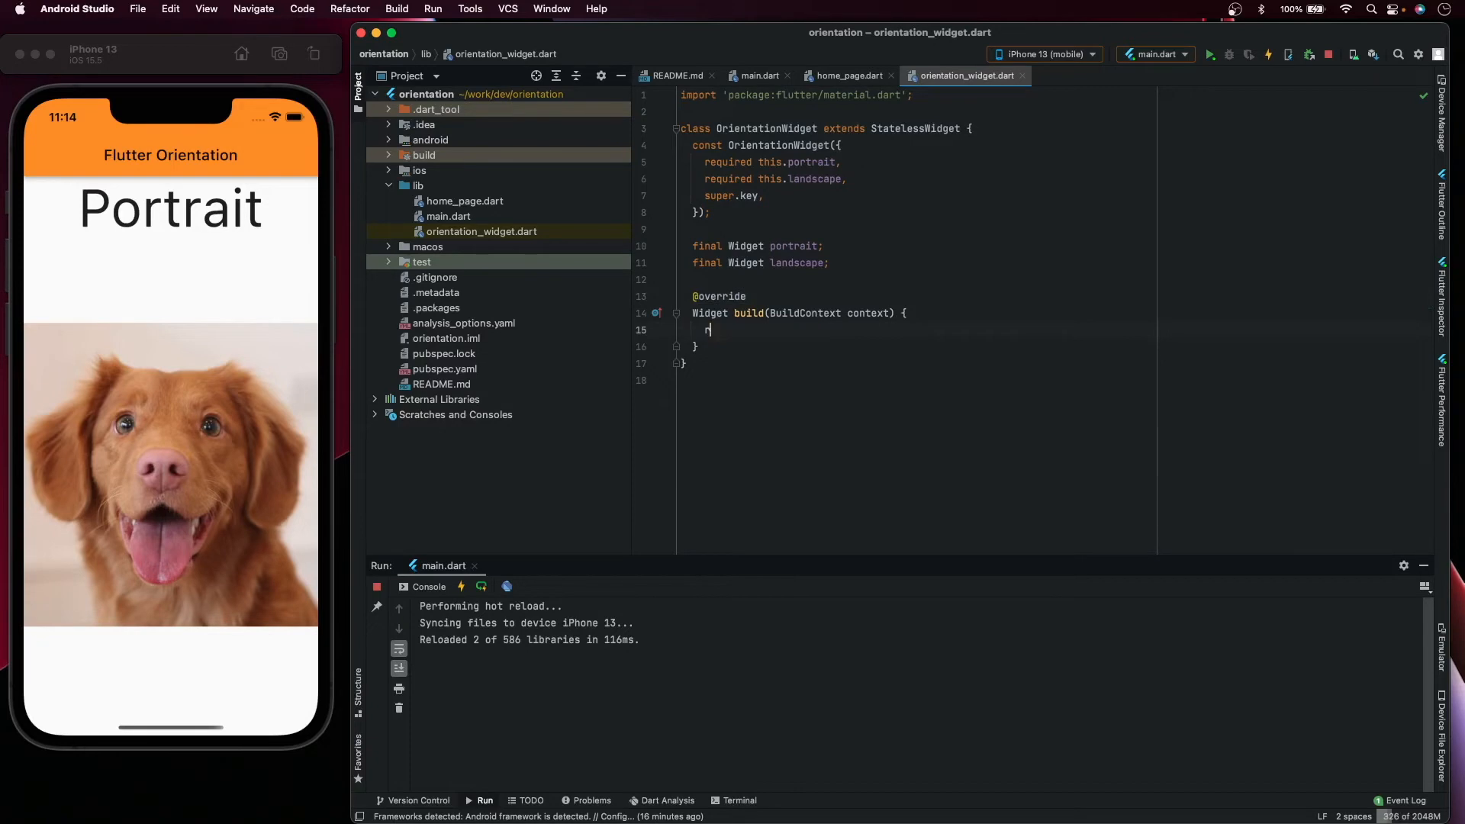
- Return an OrientationBuilder whose builder takes context and orientation
type("eturn")
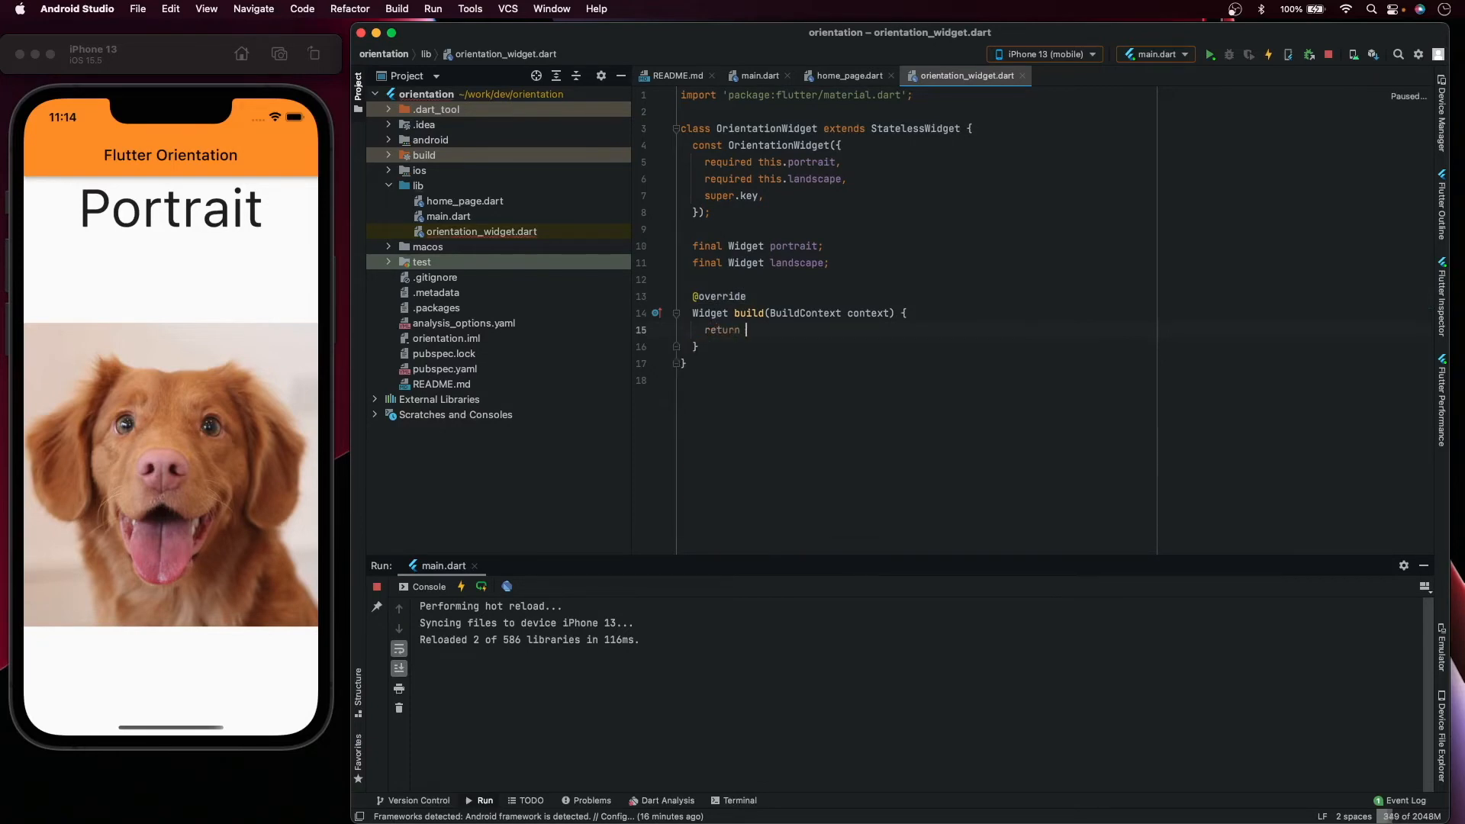
type("OrientationBuilder(builder: builder")
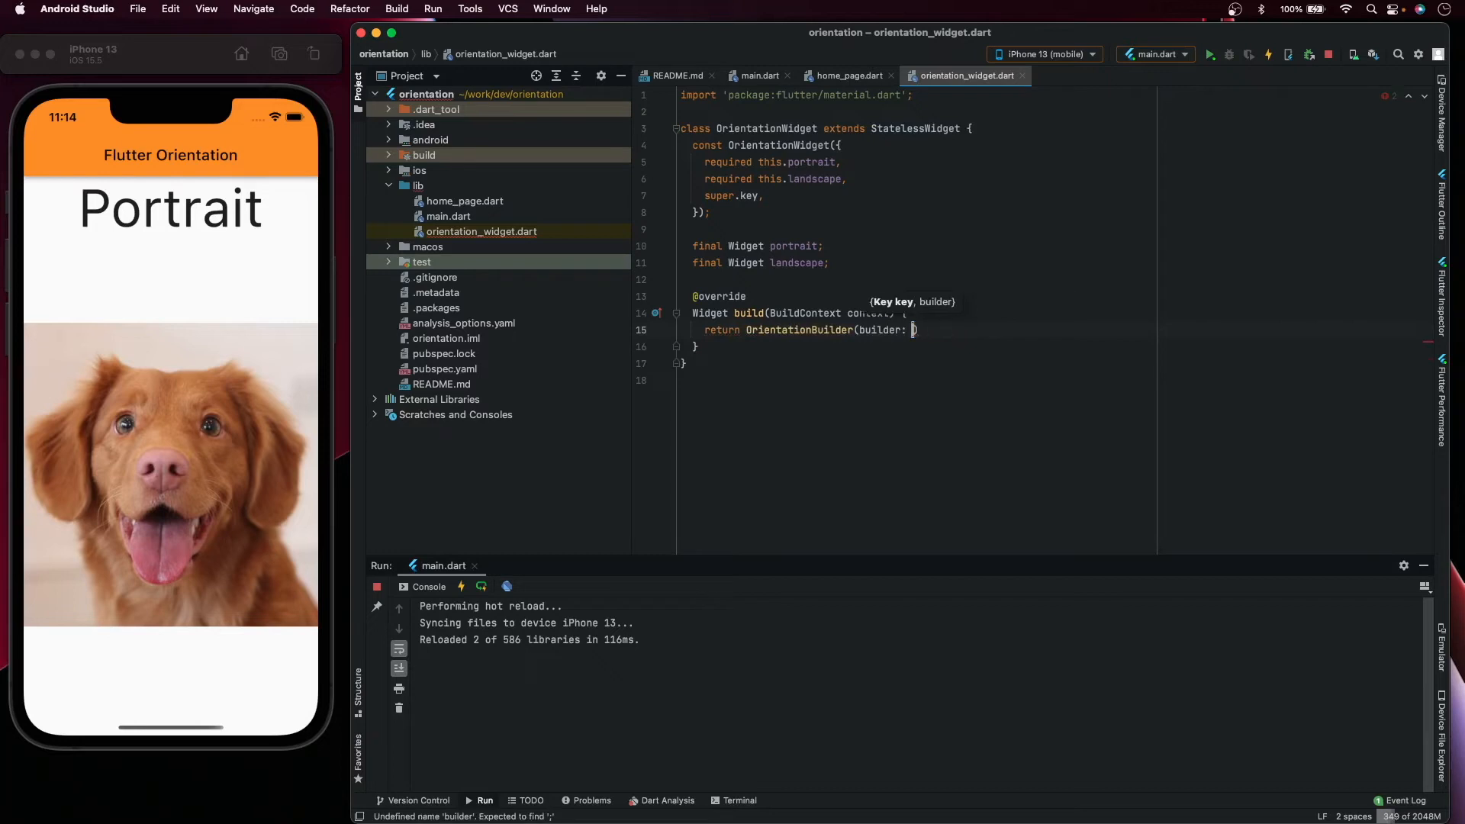
type("con")
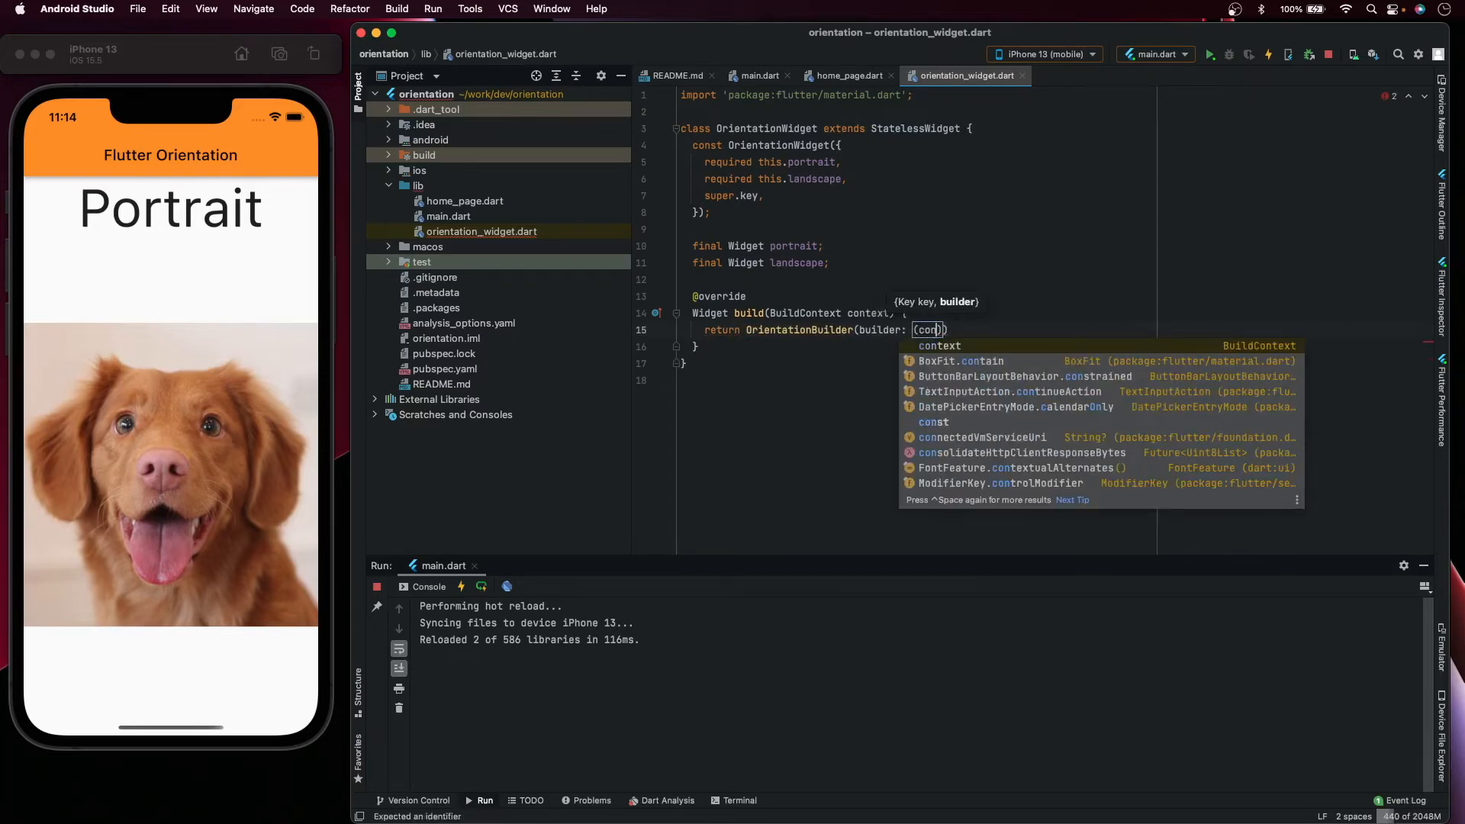
type("context, orientation")
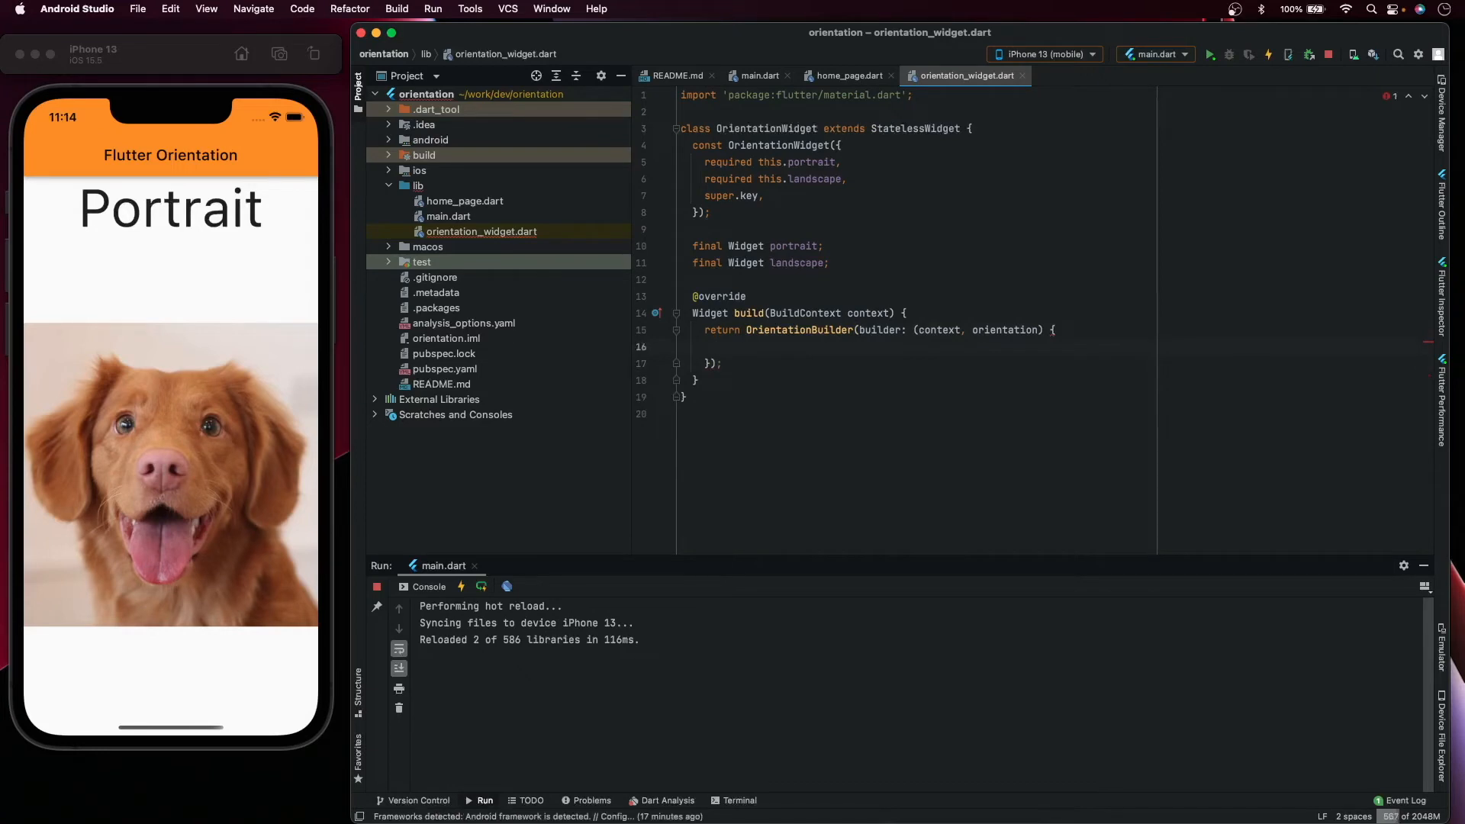
- Return portrait when orientation == Orientation.portrait, otherwise landscape
type("return")
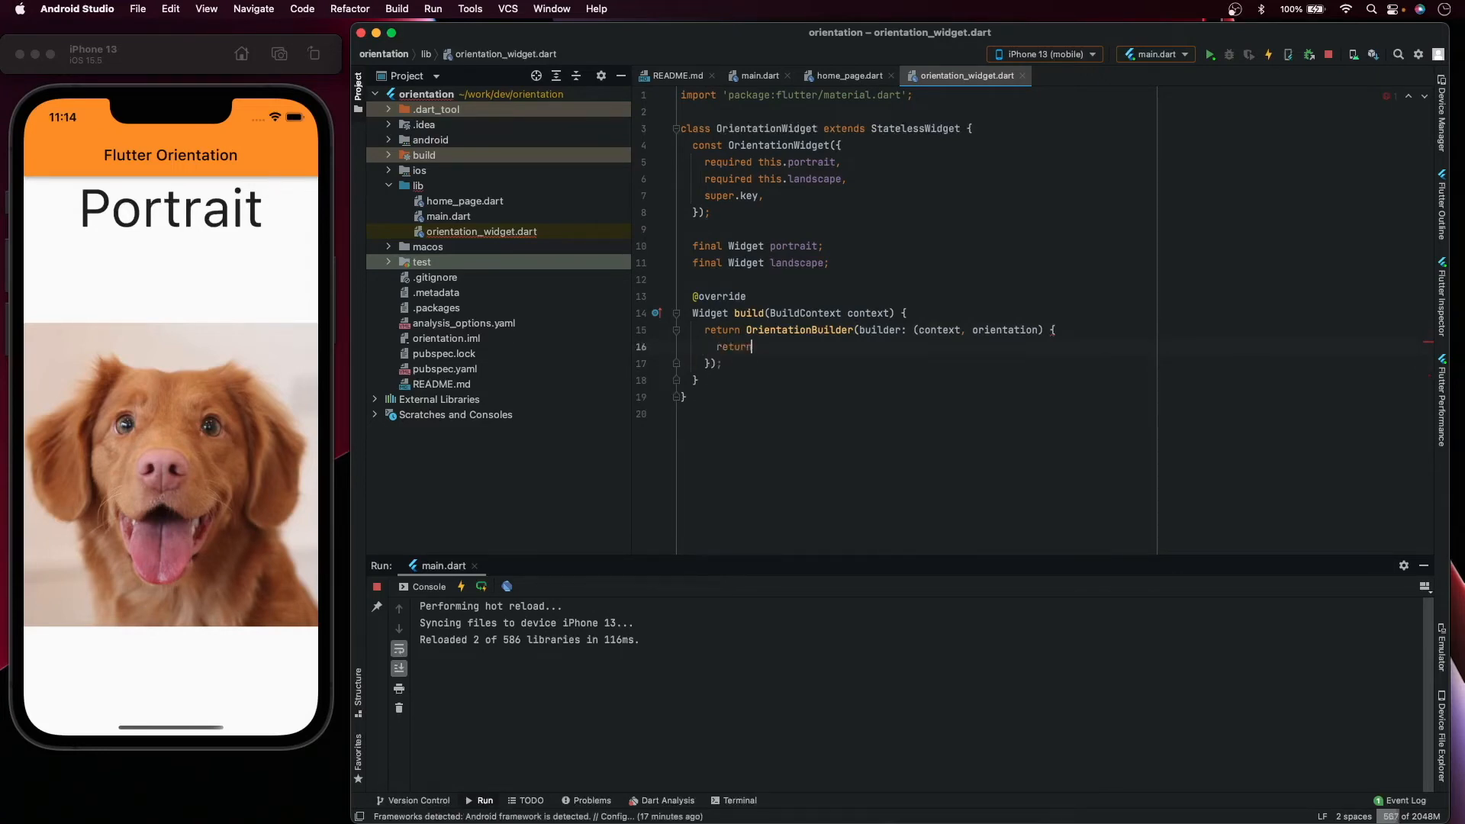
type("\" \"")
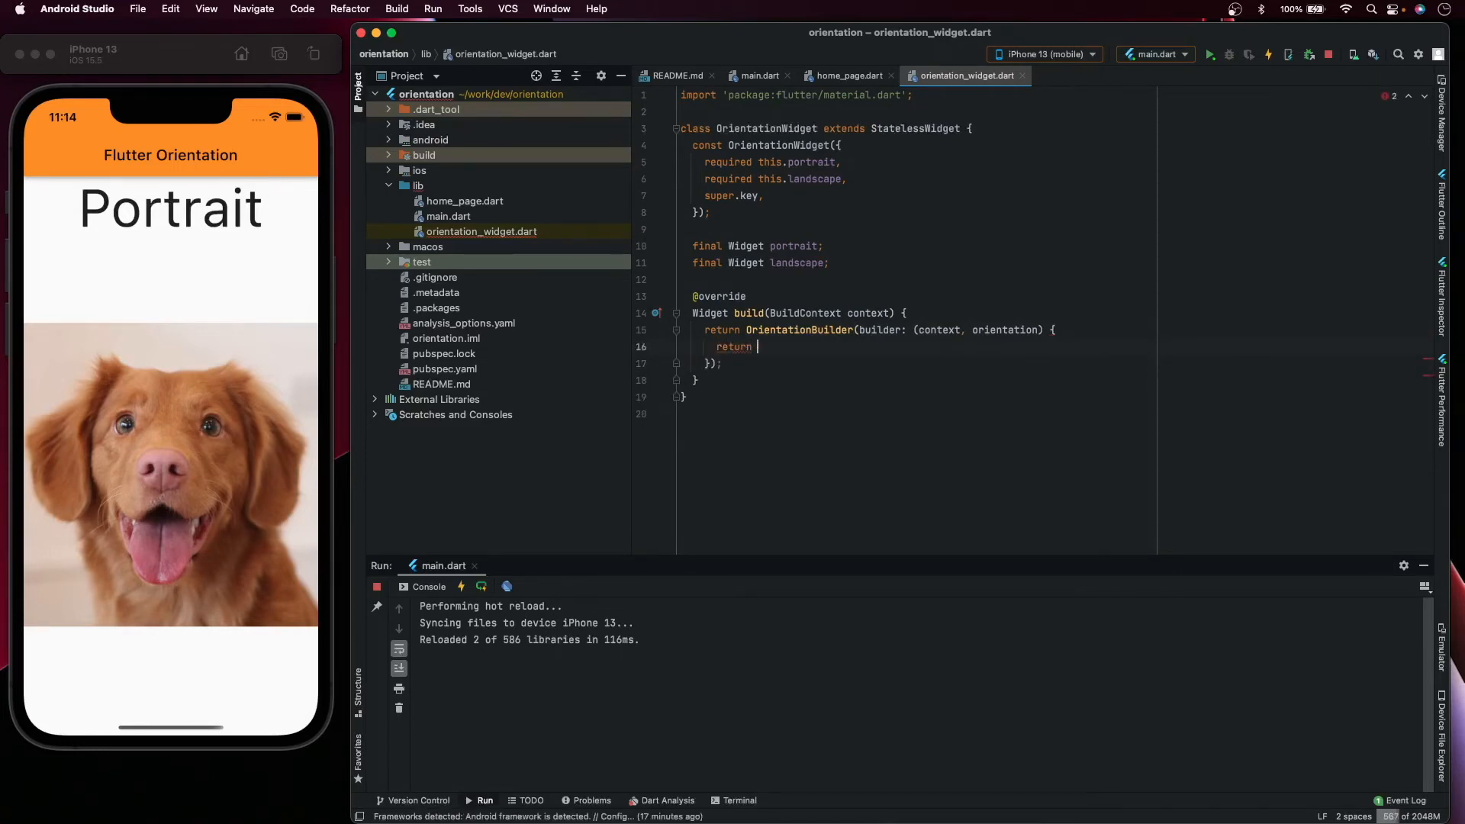
type("orientation")
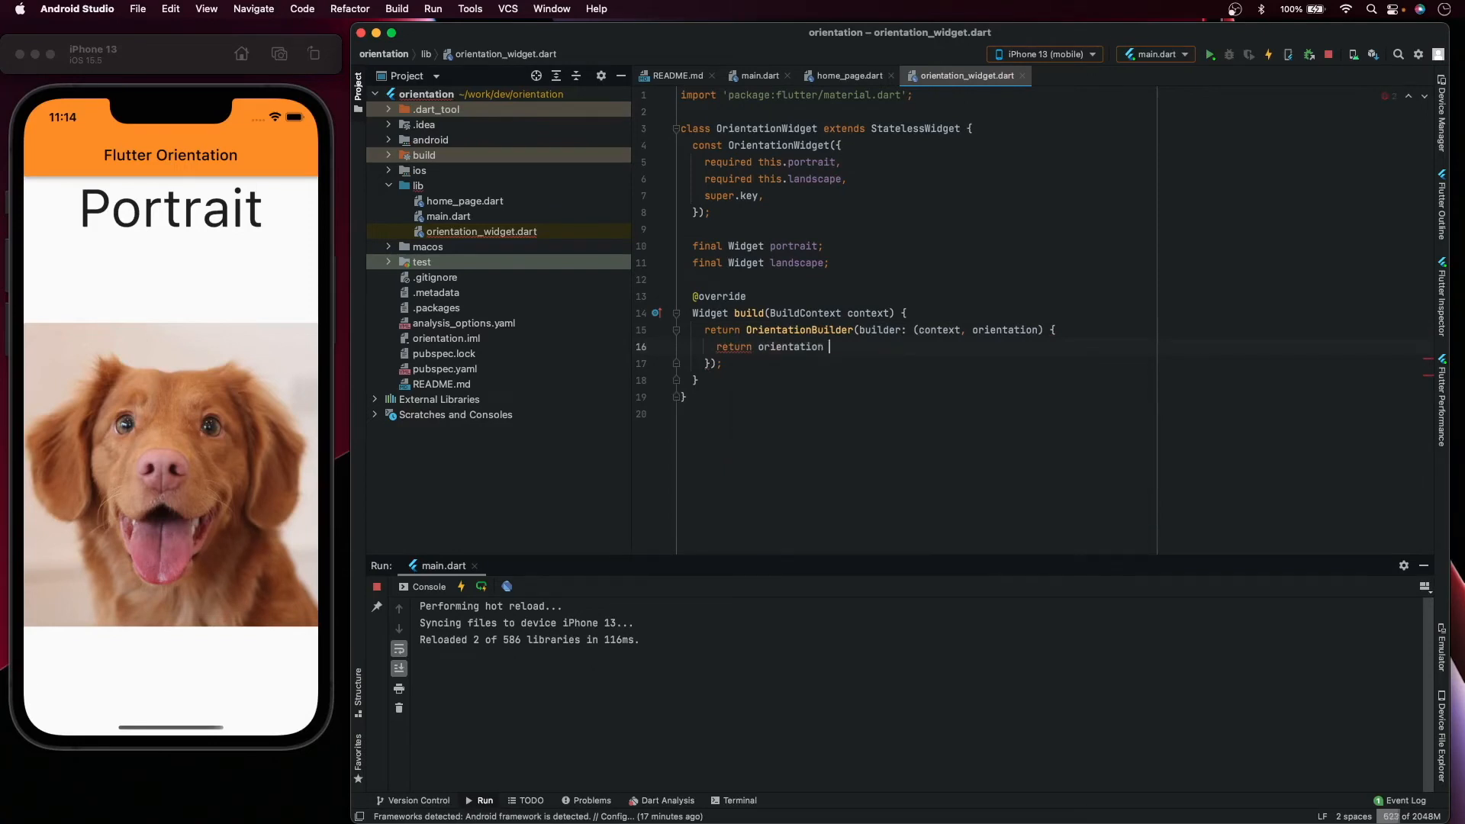
type("== Orientation")
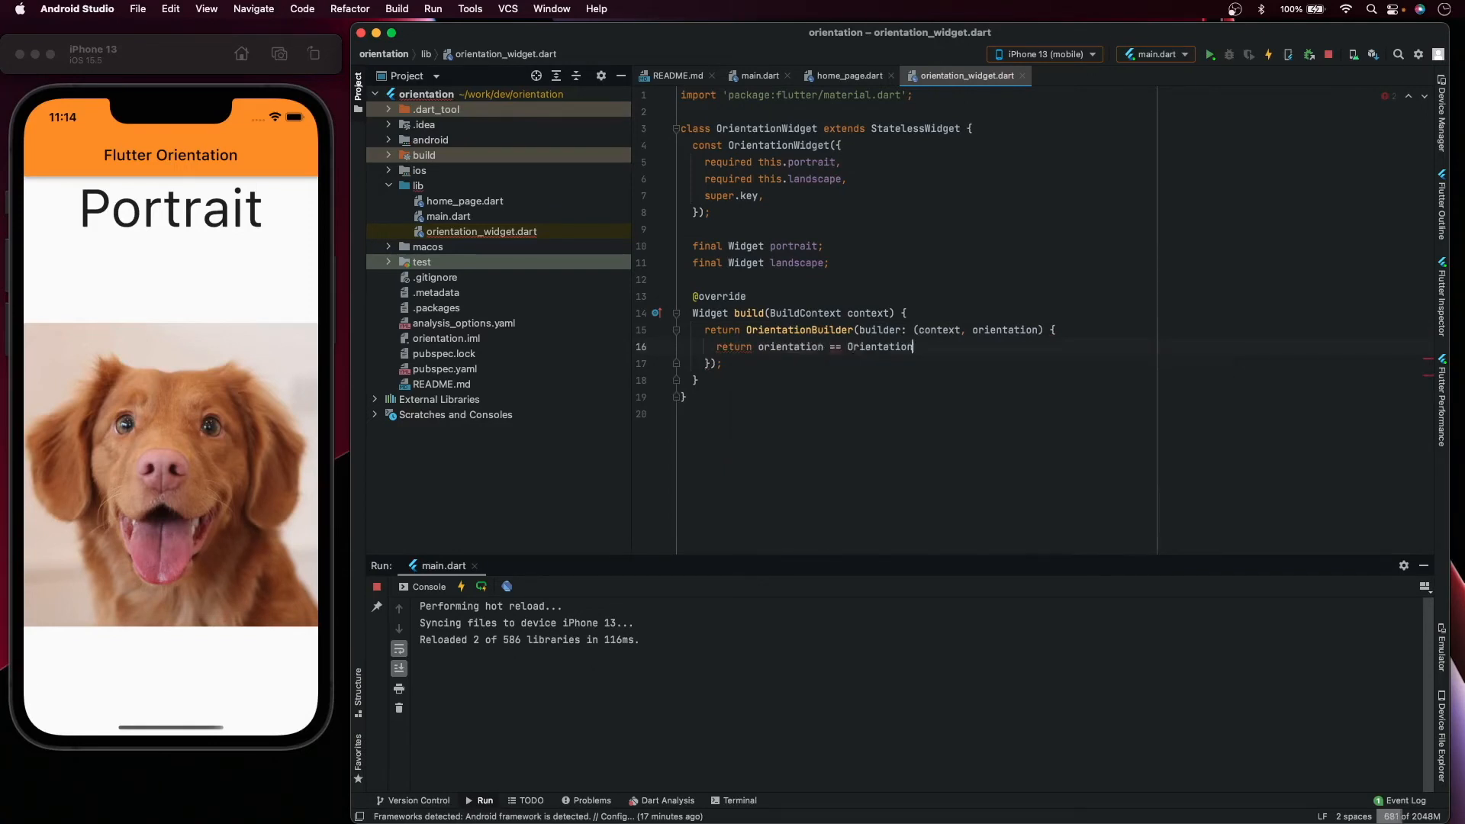
type(".portrait")
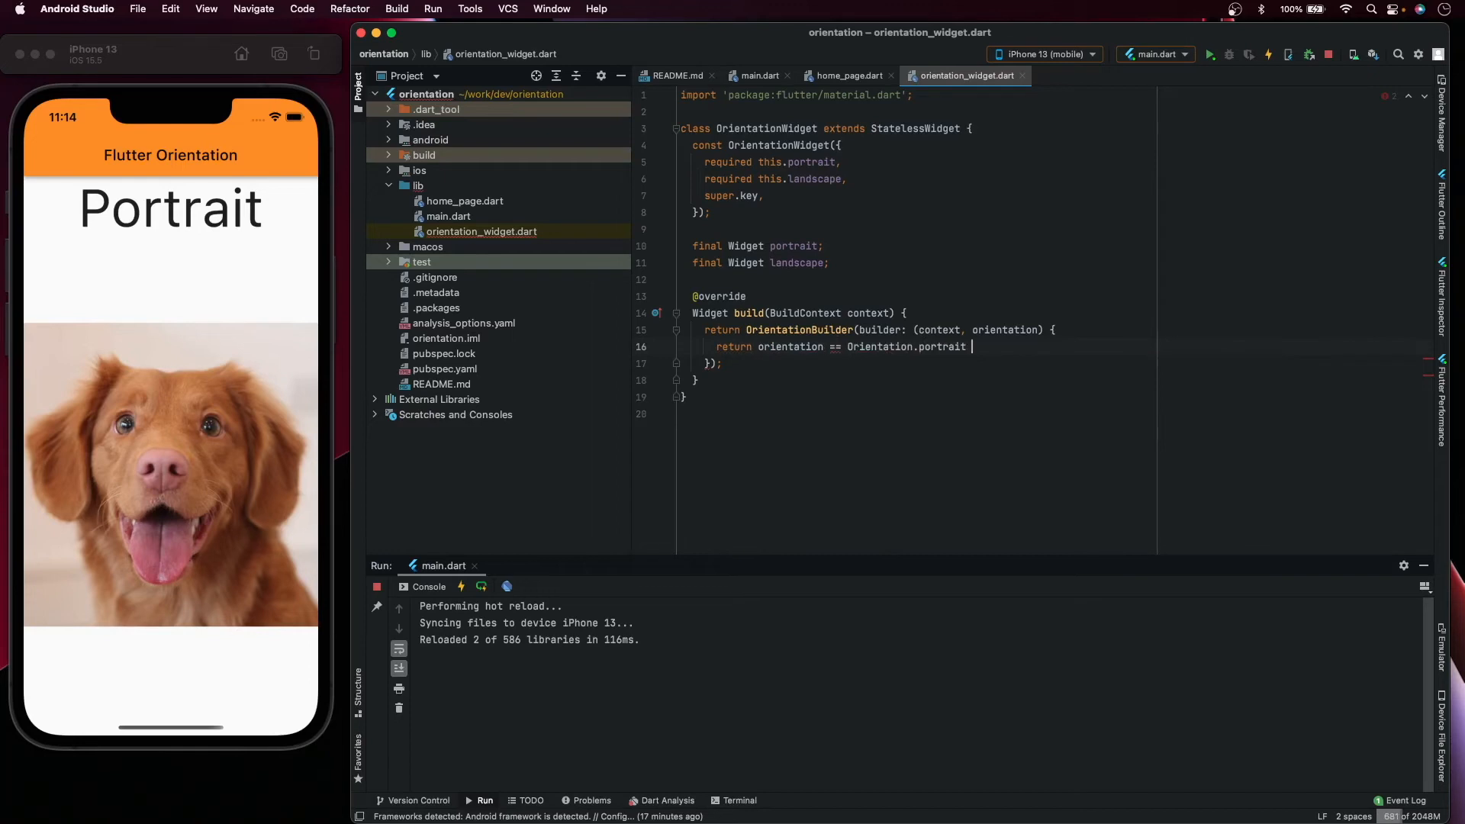
type("? pr")
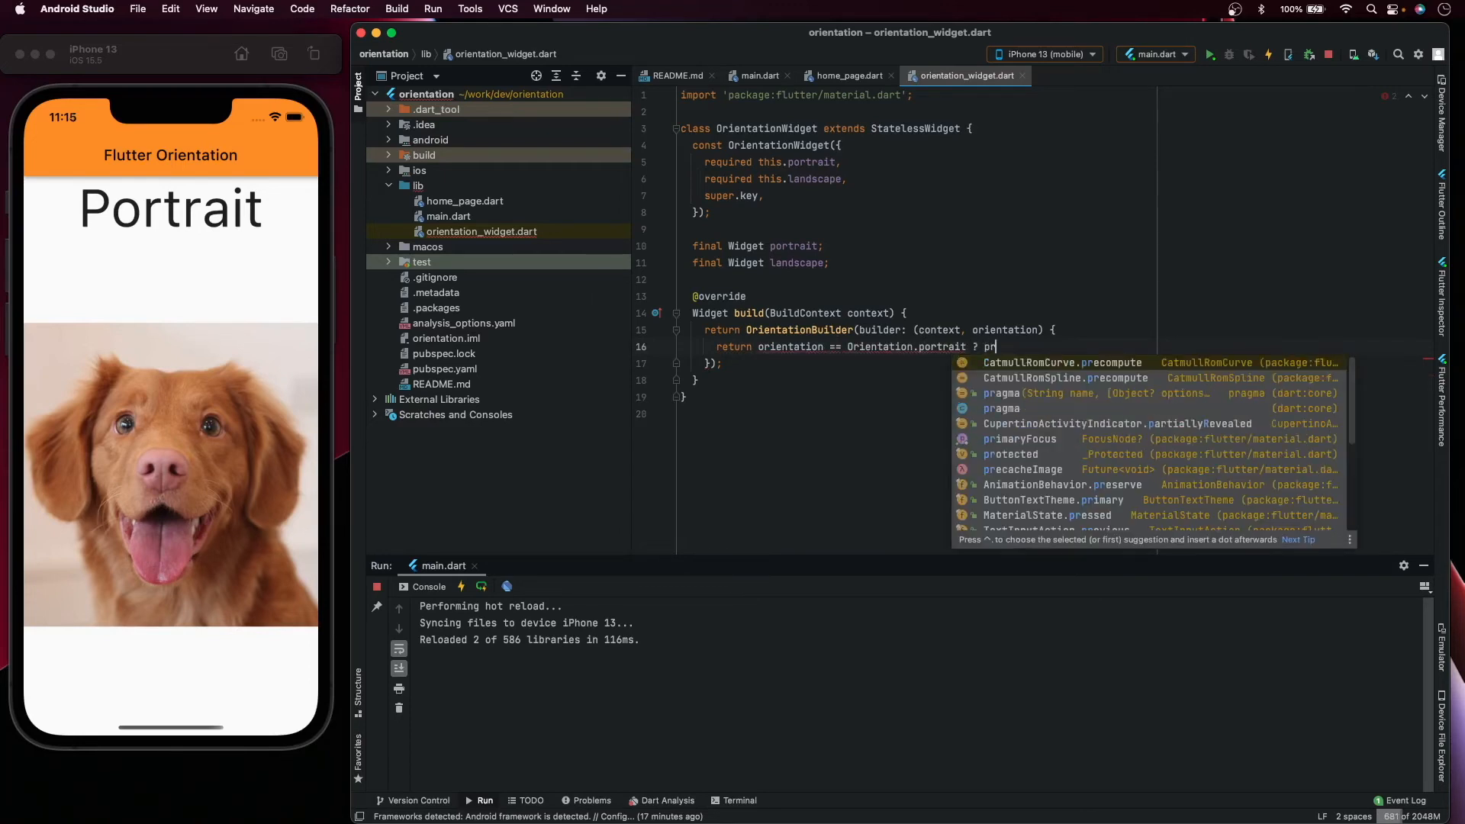
type("ortrait : landscape;")
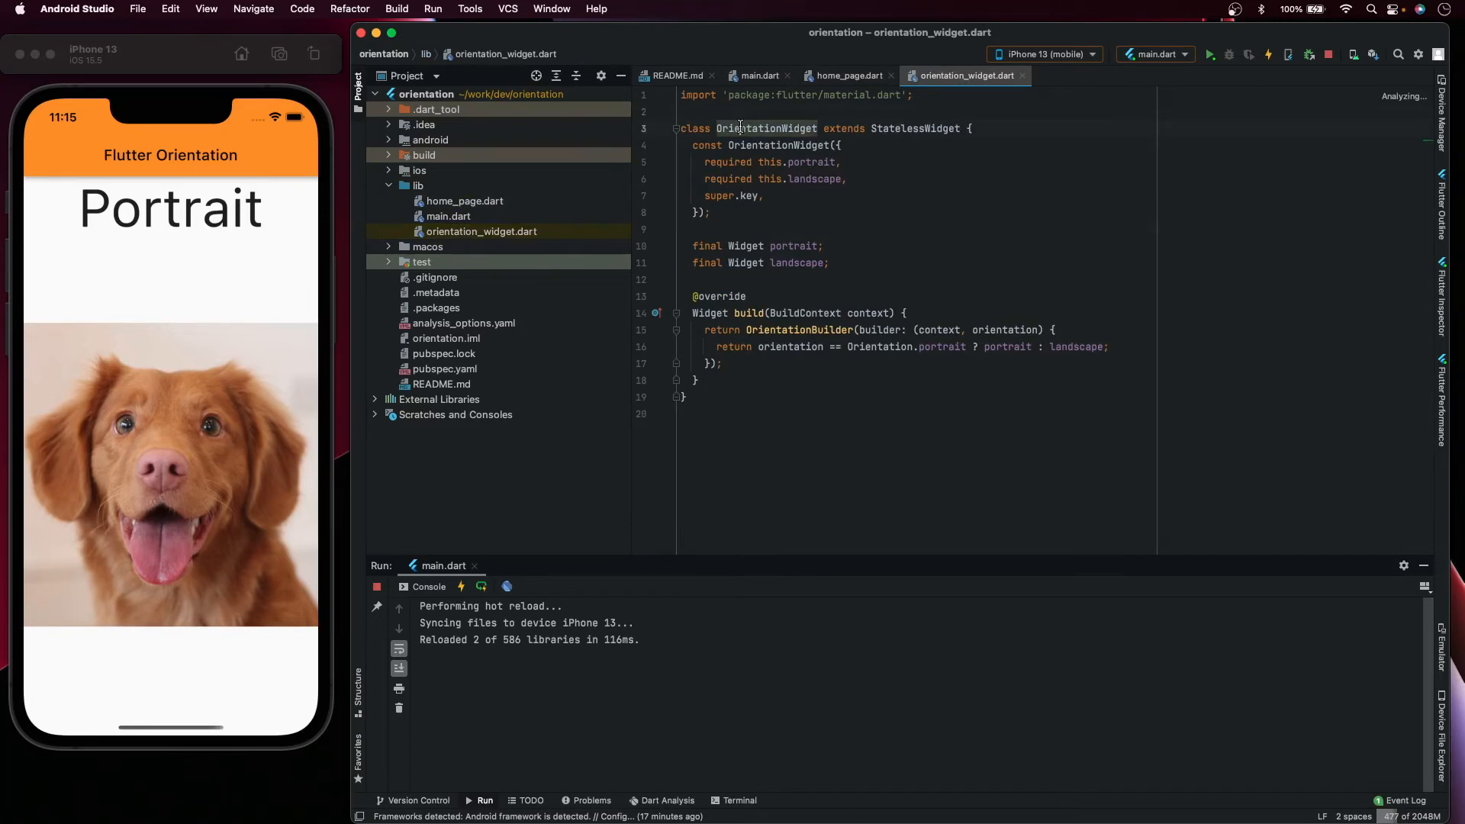
- In home_page.dart, wrap _PortraitContent() in OrientationWidget as its portrait argument
left_click(464, 201)
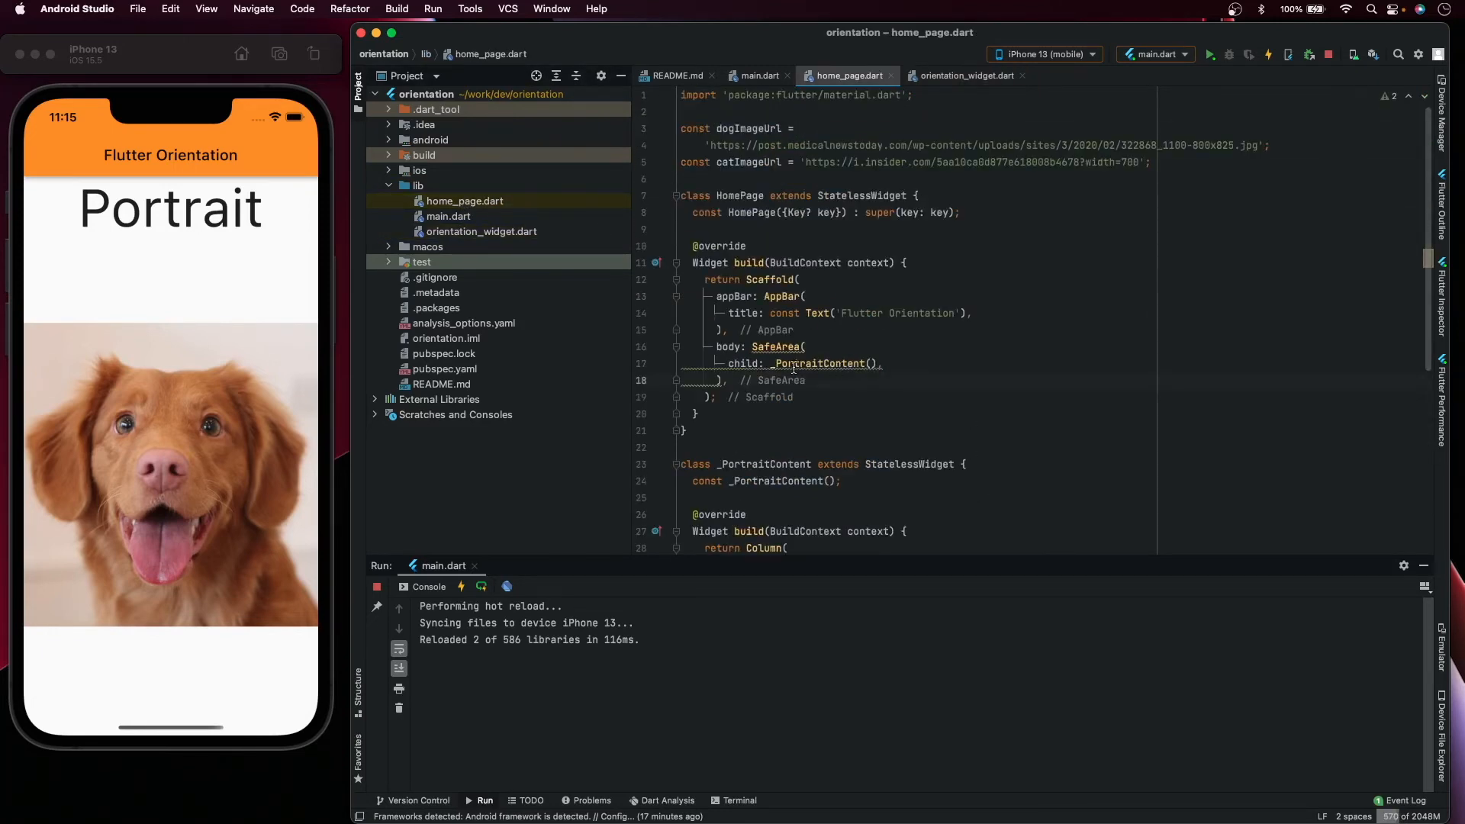
double_click(820, 363)
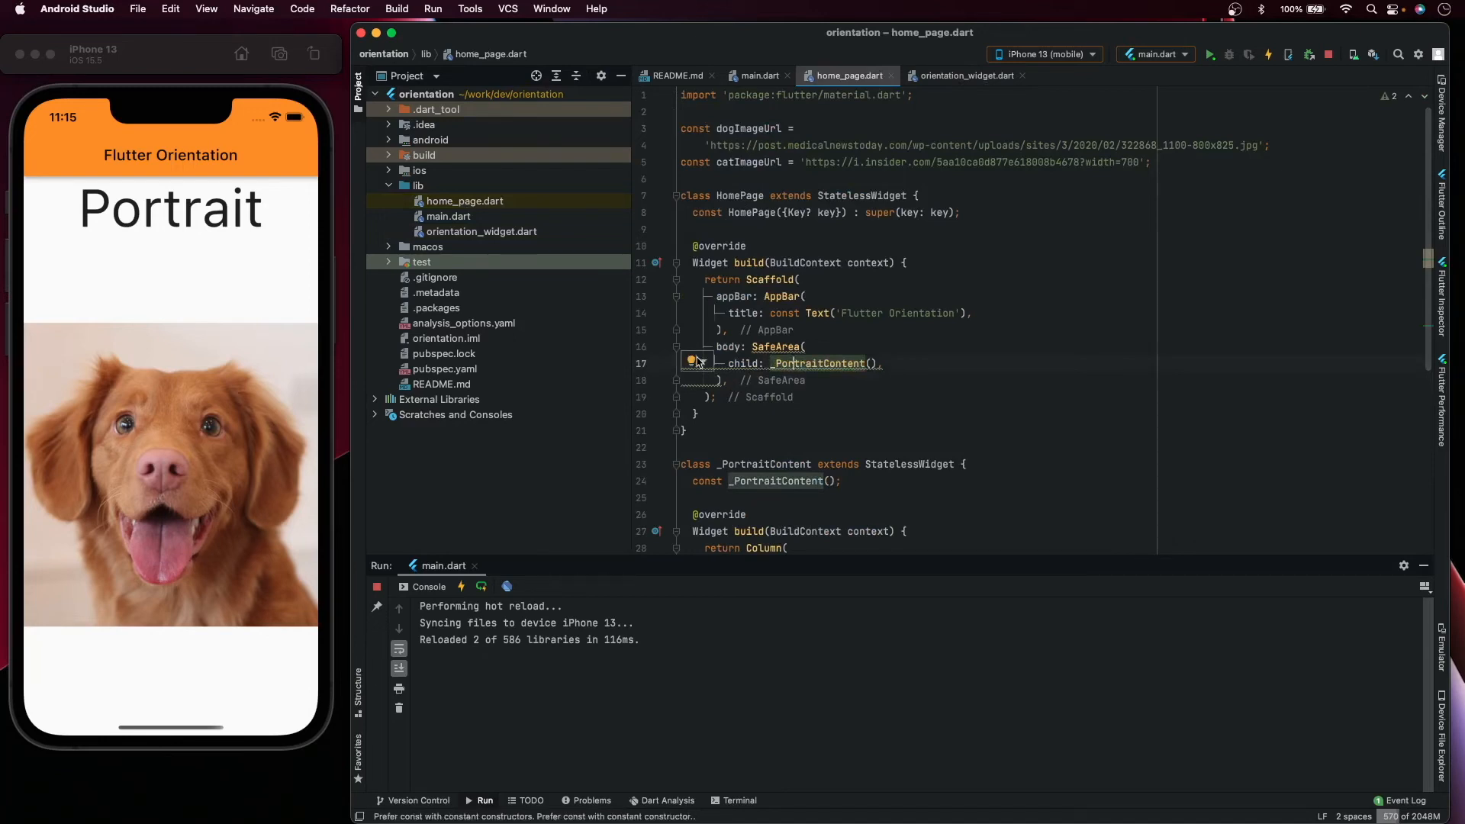
left_click(695, 363)
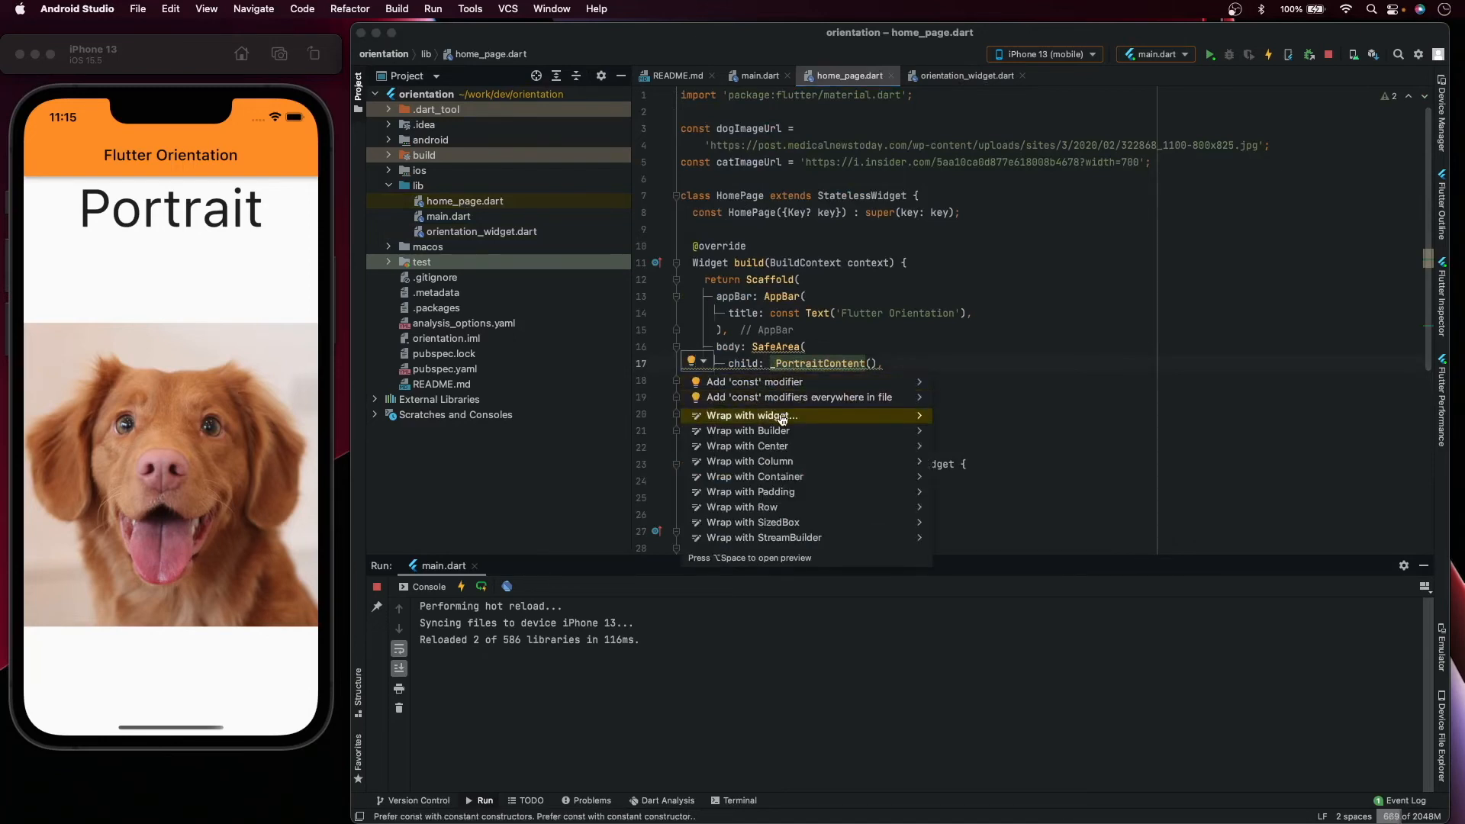
left_click(752, 415)
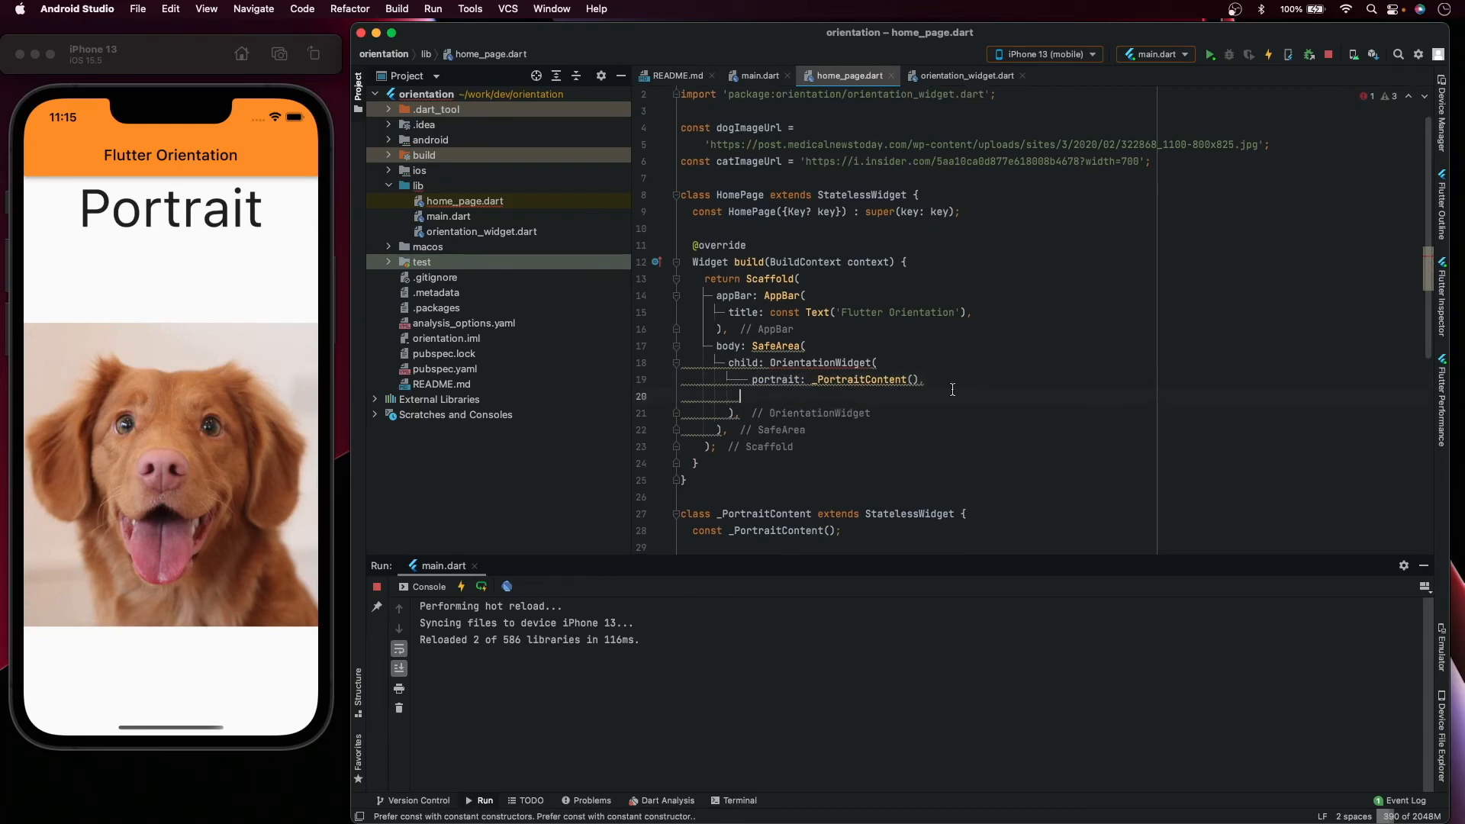
scroll("down", 3)
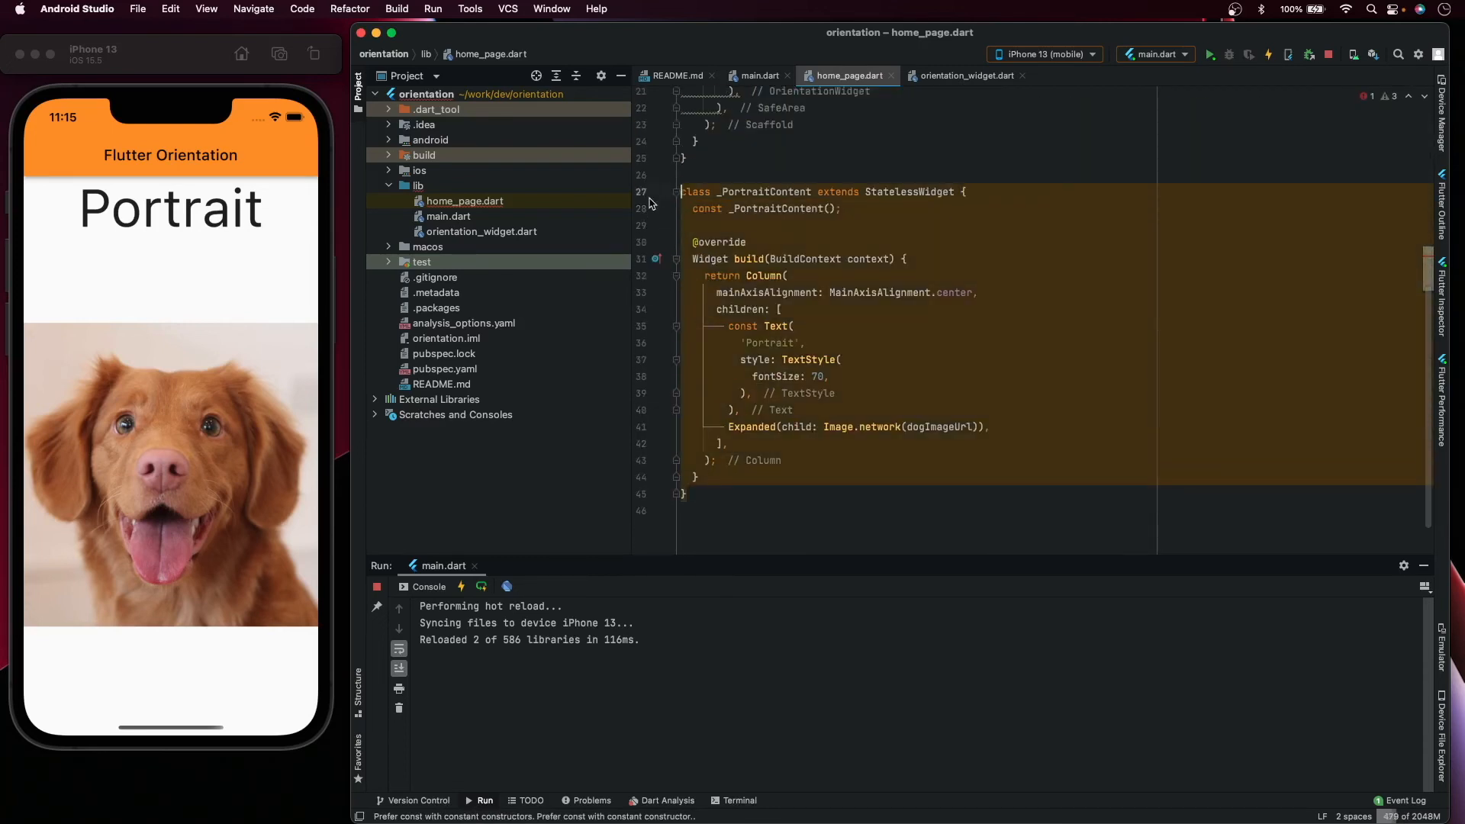
- Add _LandscapeContent below _PortraitContent: a Row with 'Landscape' text and a network image
left_click(687, 495)
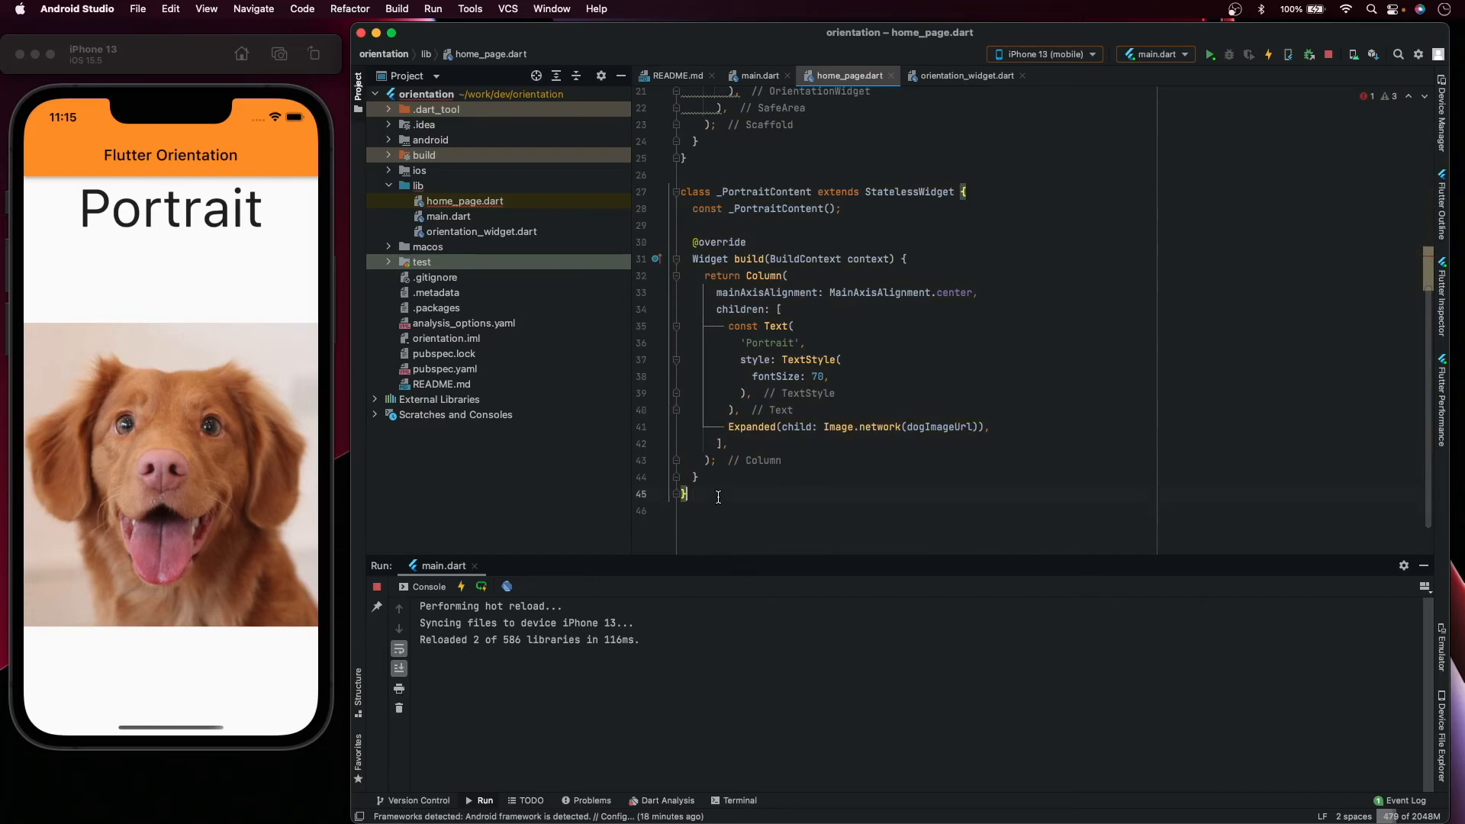
scroll("down", 3)
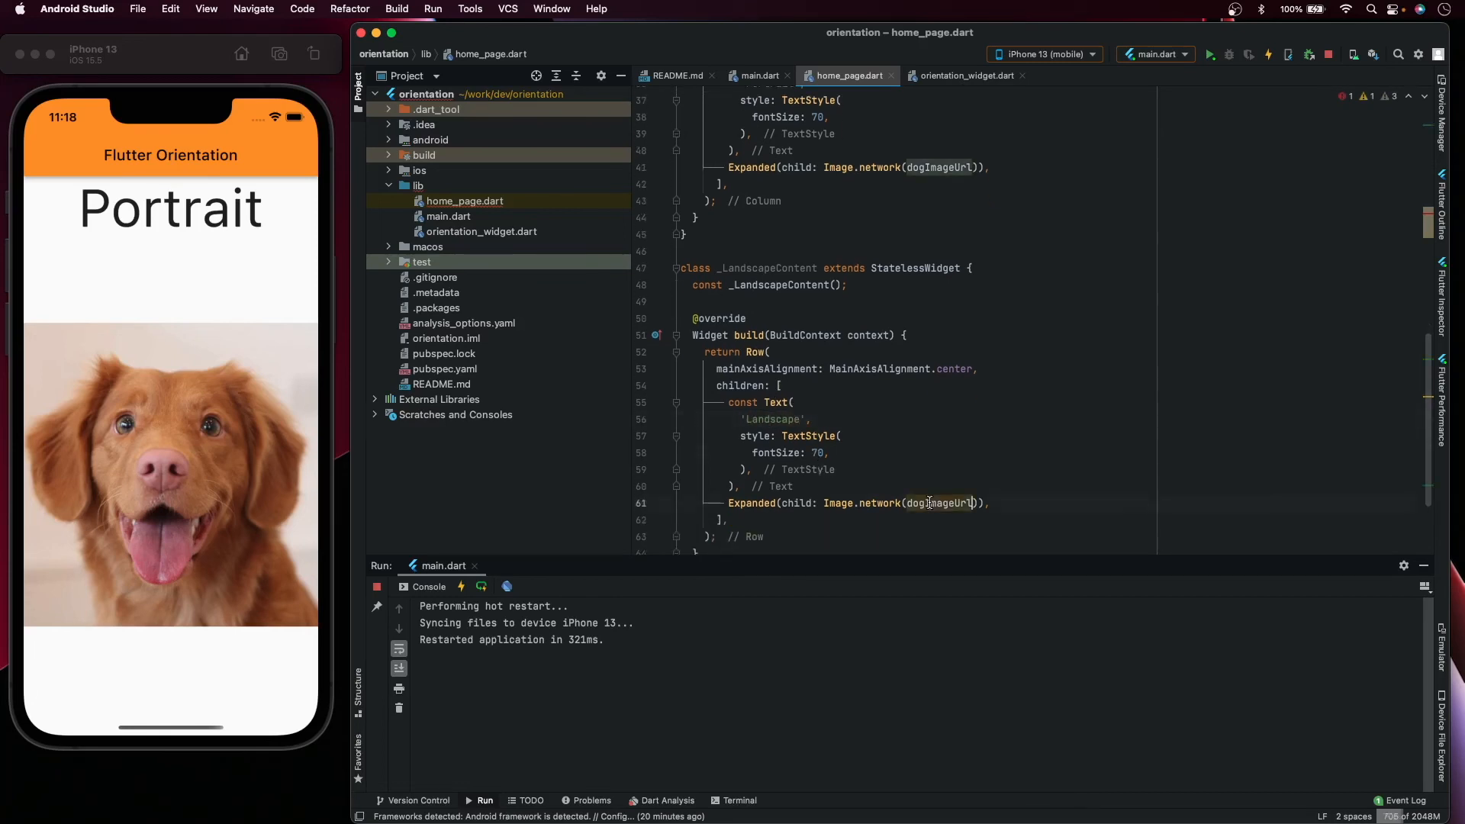
type("cat")
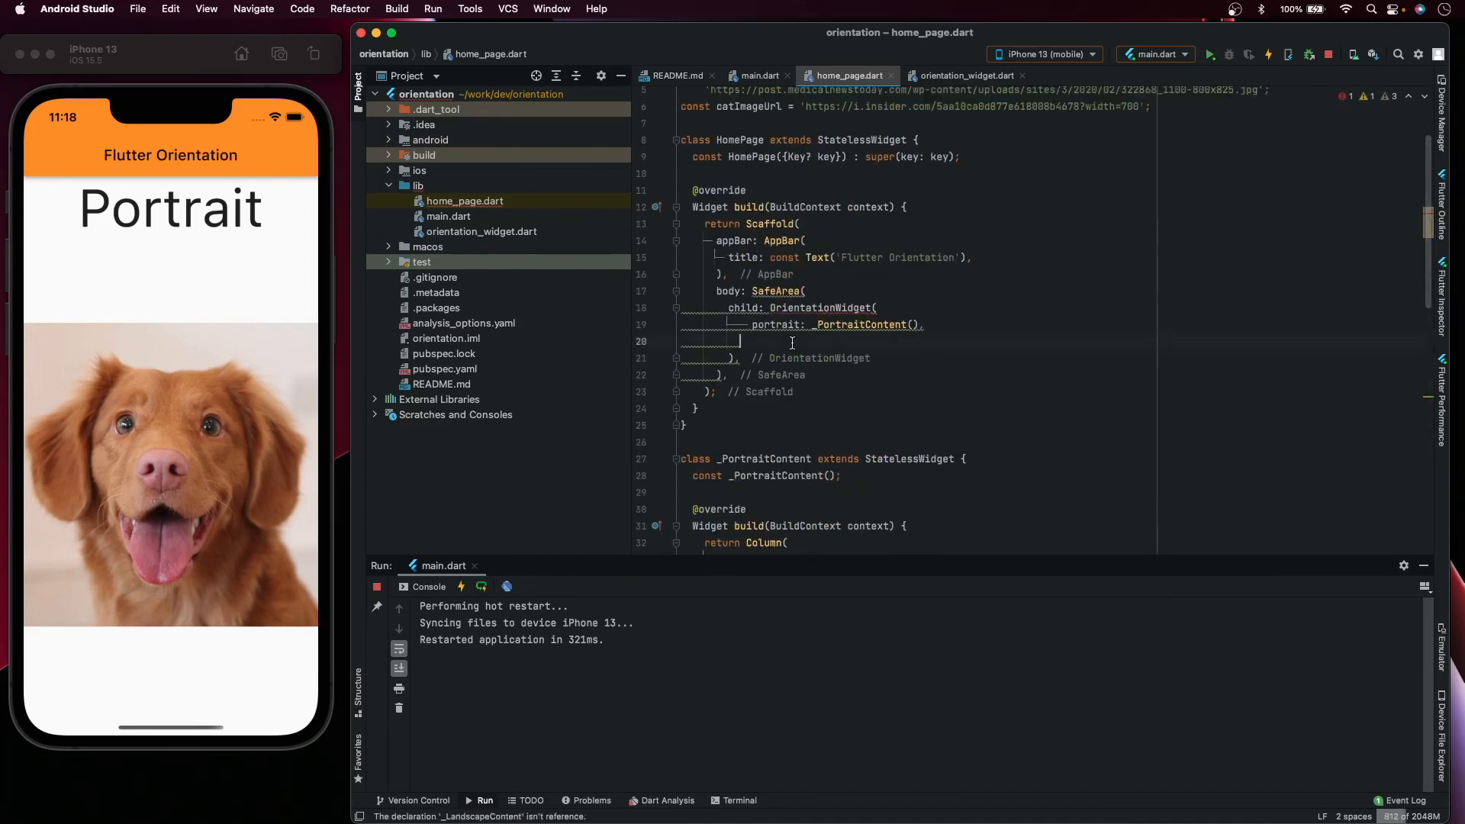
- Pass landscape: _LandscapeContent() to OrientationWidget and mark SafeArea const
type("landscape: ,")
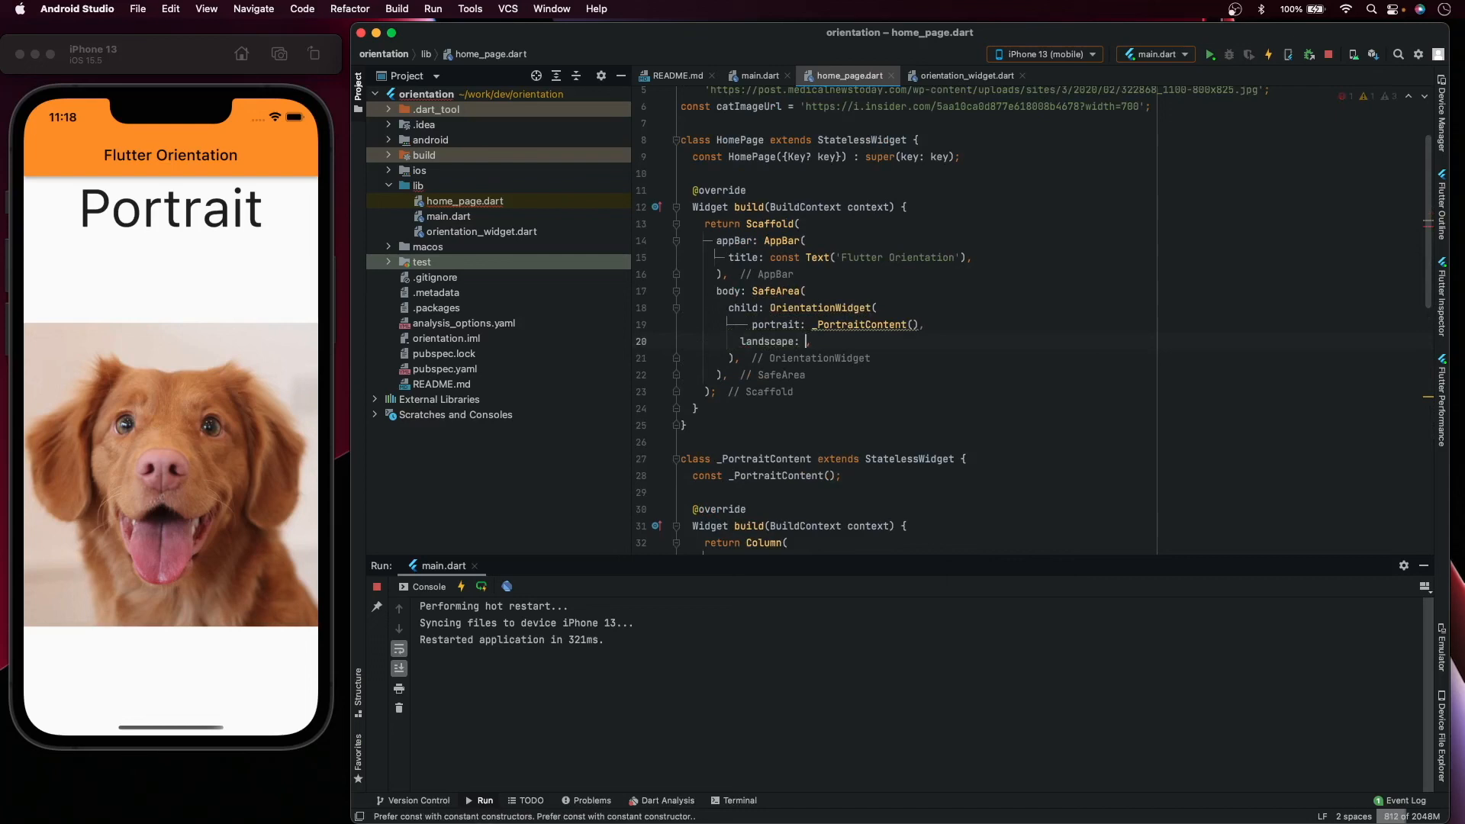
type("_LandscapeContent(")
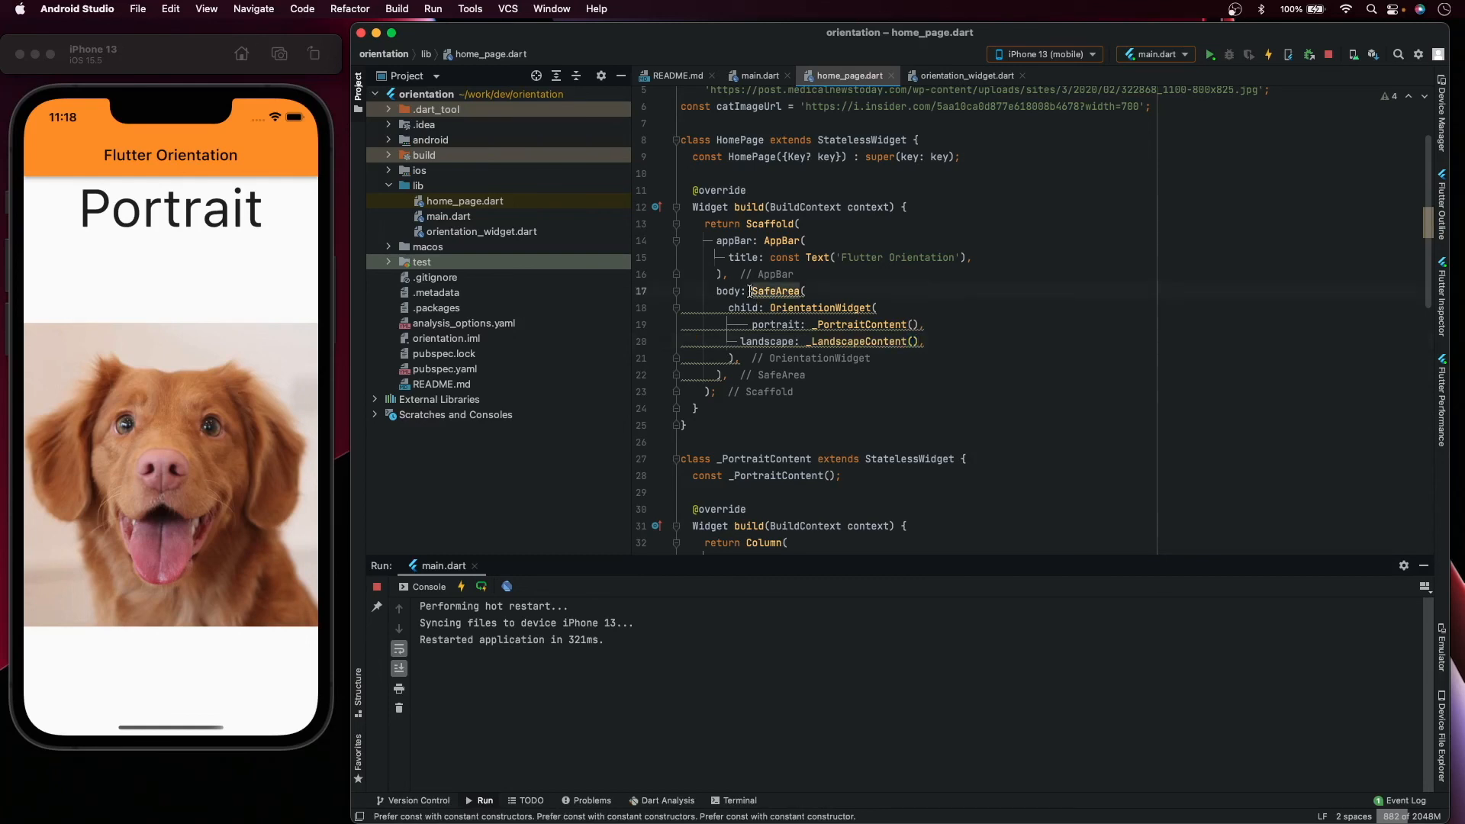
type("const")
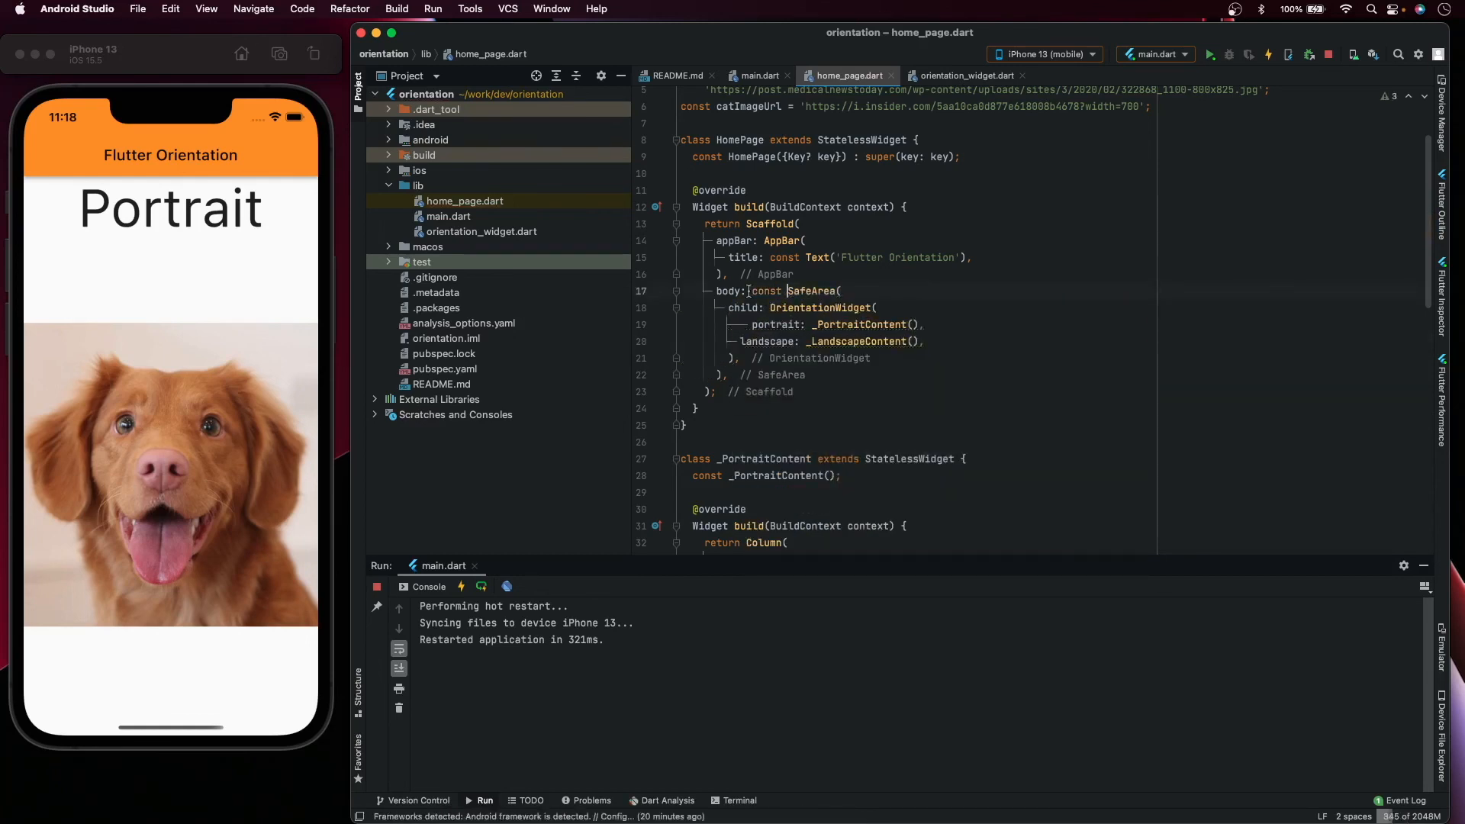